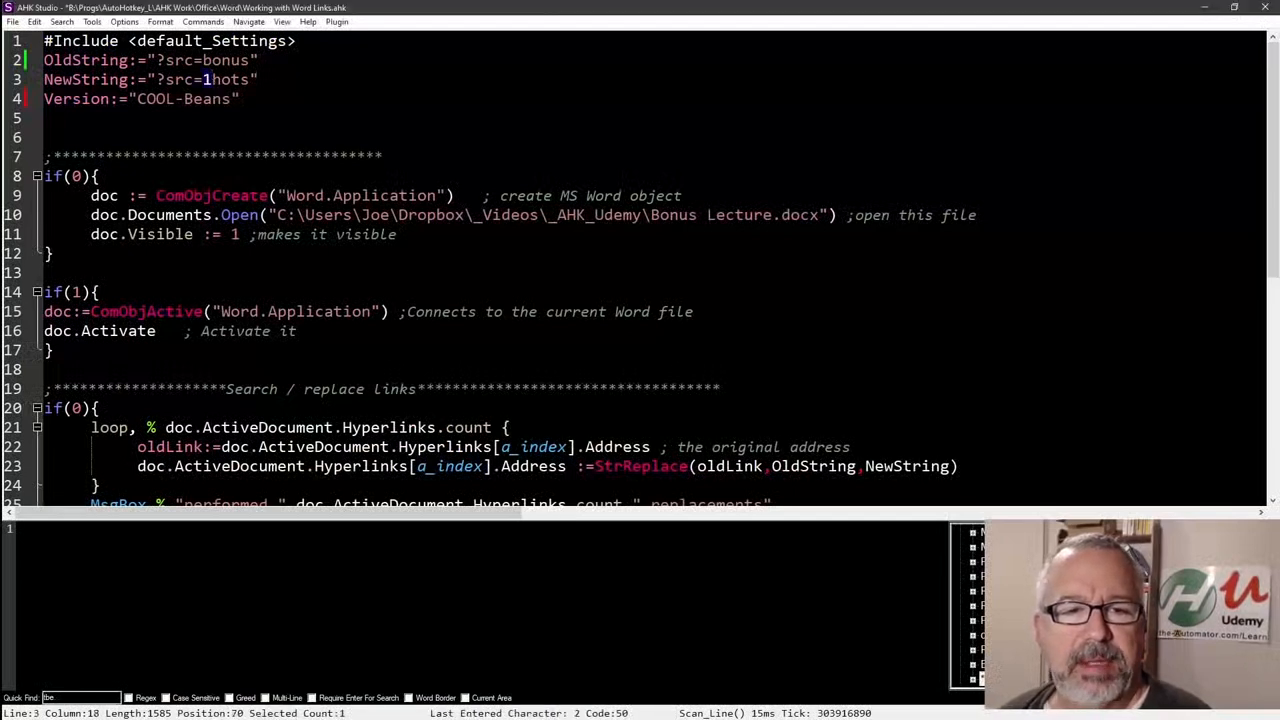
# - Highlight COOL-Beans and insert a blank line after the NewString line
pyautogui.doubleClick(226, 79)
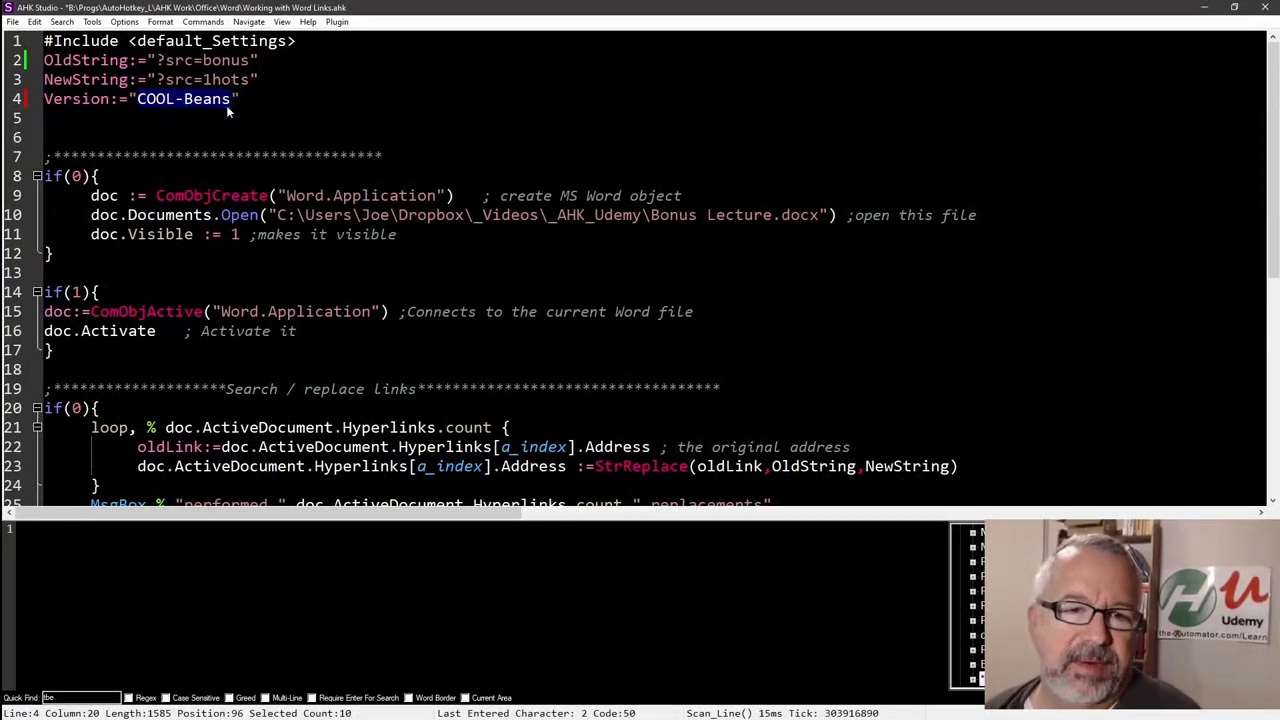
pyautogui.click(238, 98)
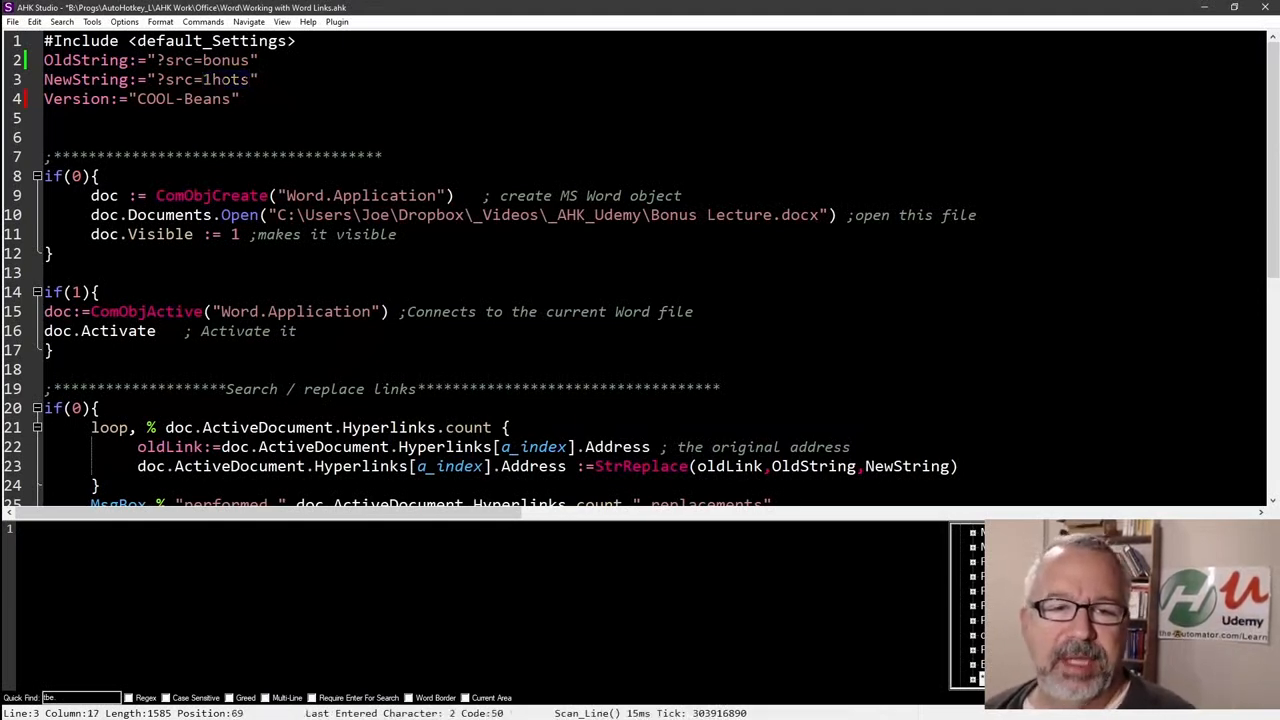
pyautogui.doubleClick(225, 79)
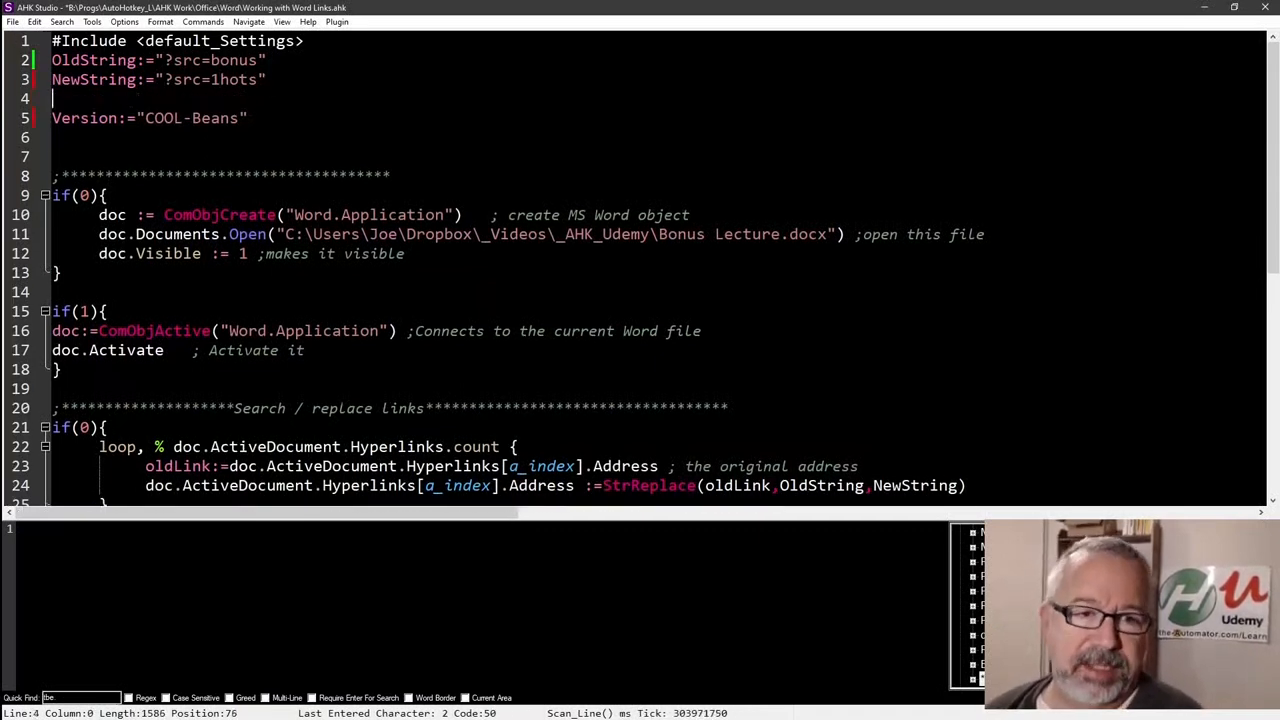
# - Enter StringSplit,Array,NewString,= on line 4 with an empty line below it
pyautogui.write('st')
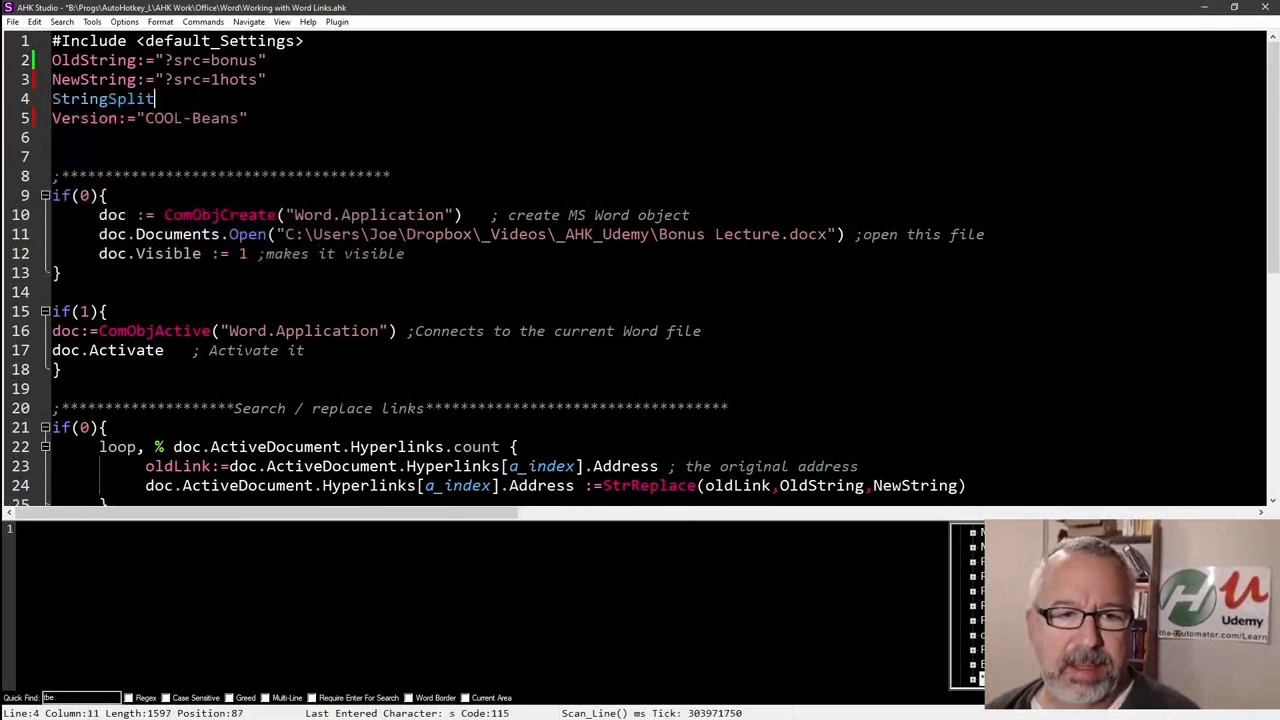
pyautogui.write(',')
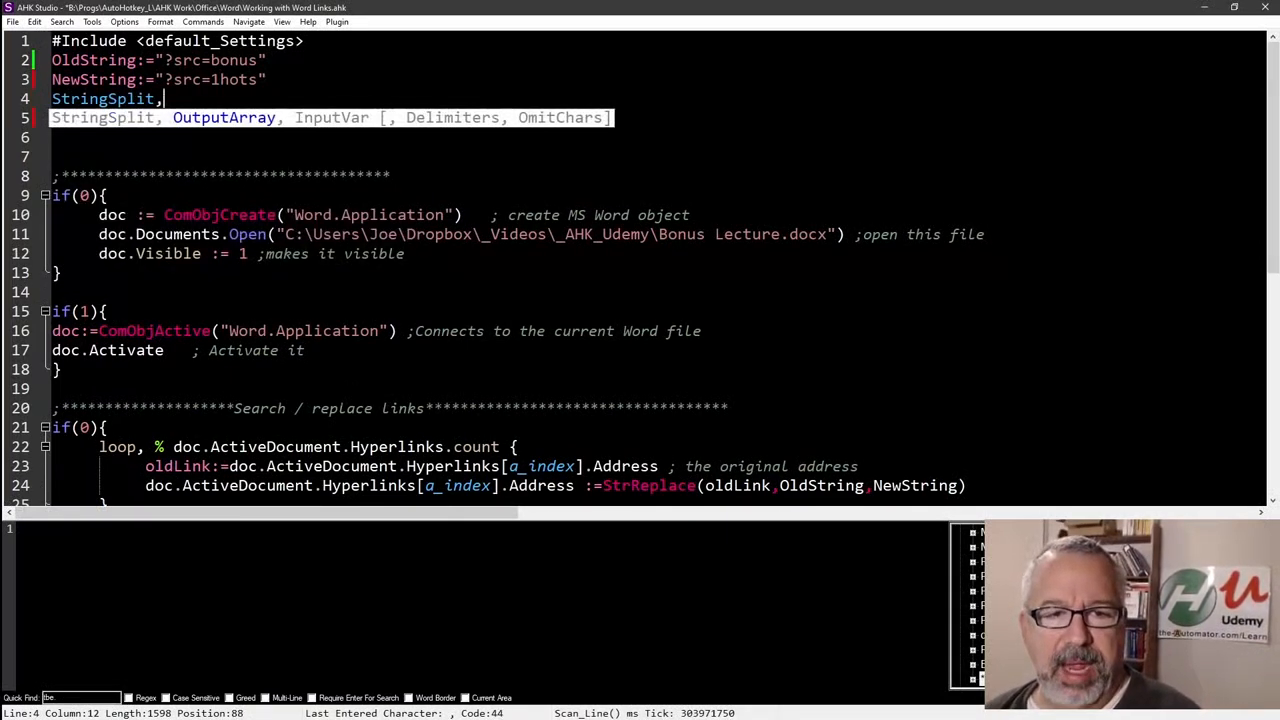
pyautogui.write('Array,')
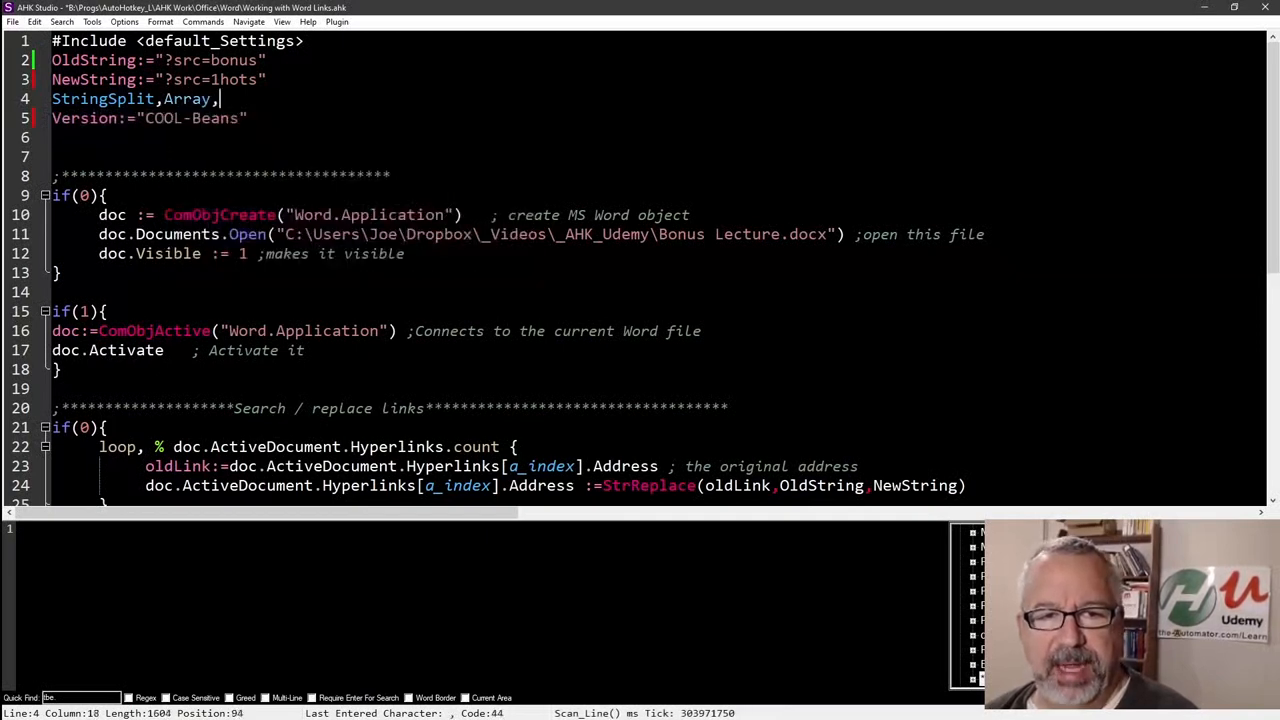
pyautogui.write('NewString')
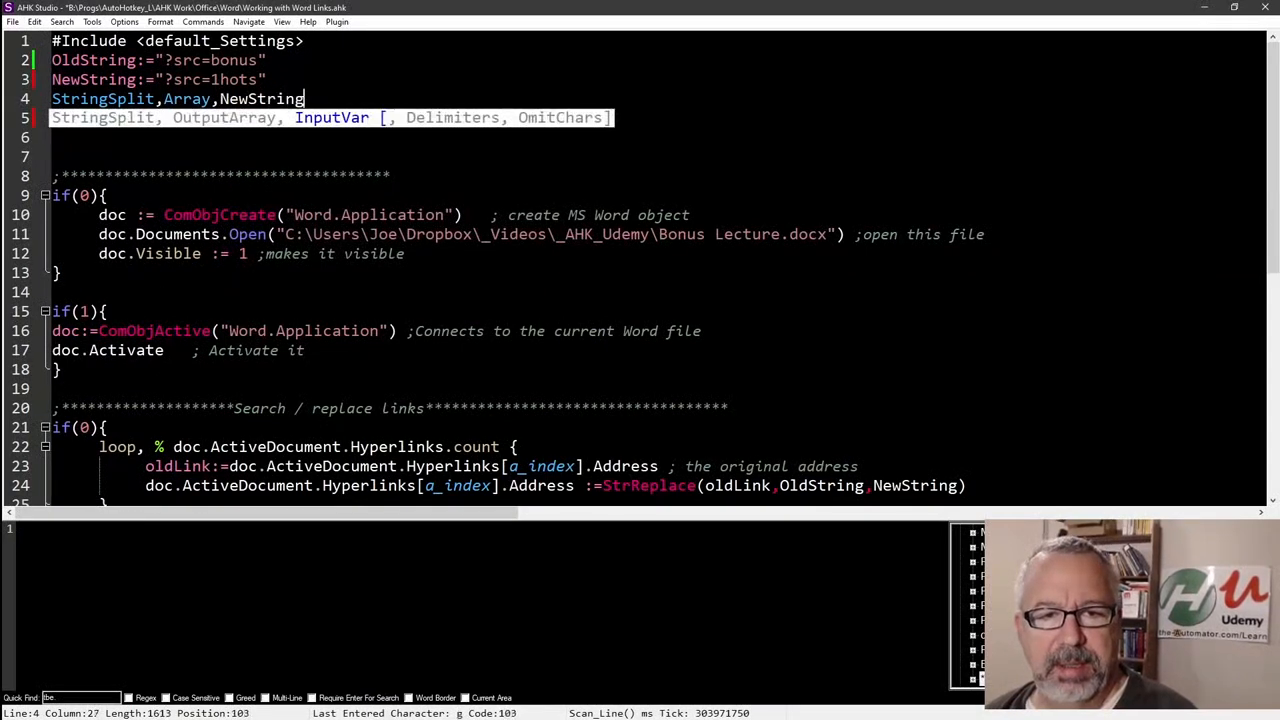
pyautogui.write(',')
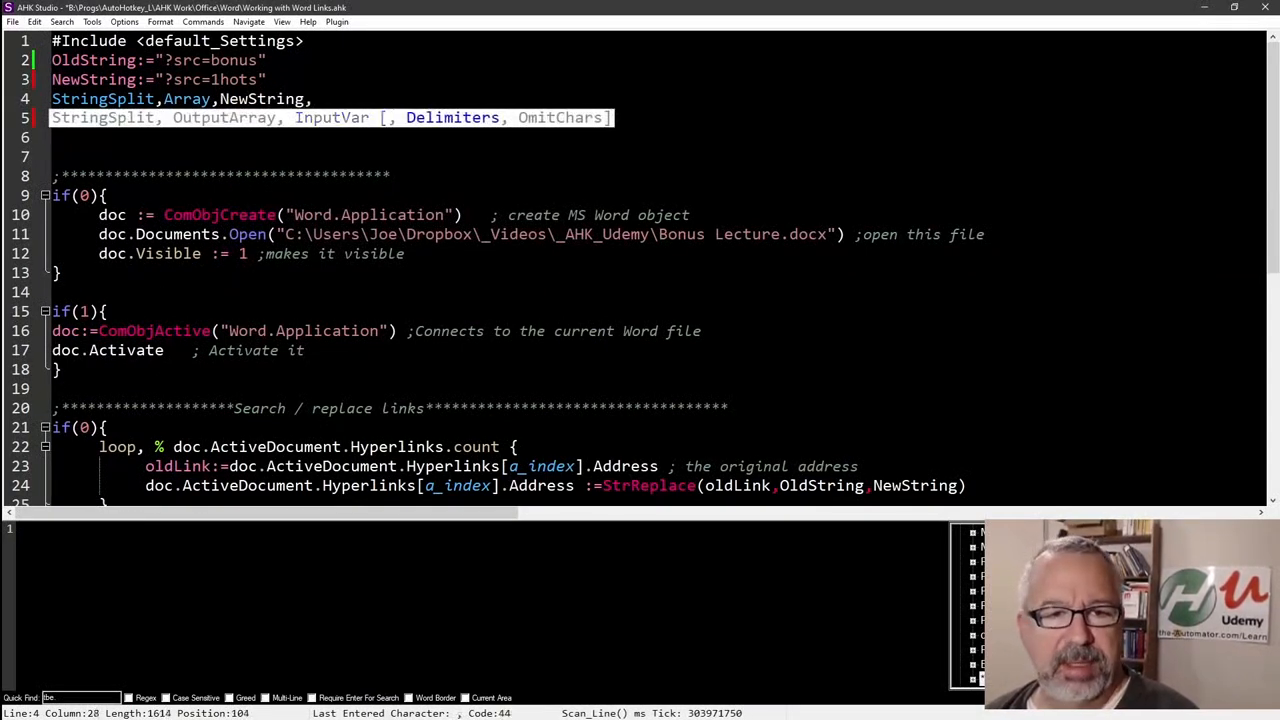
pyautogui.click(311, 98)
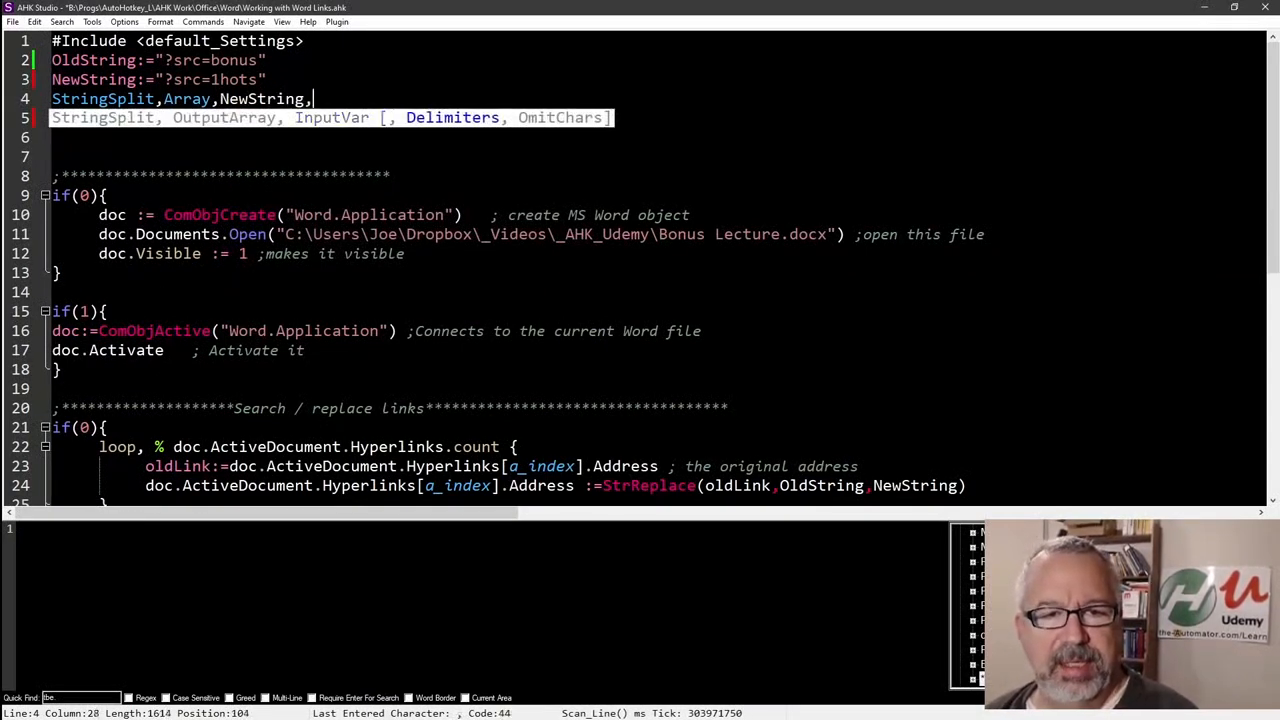
pyautogui.write('=')
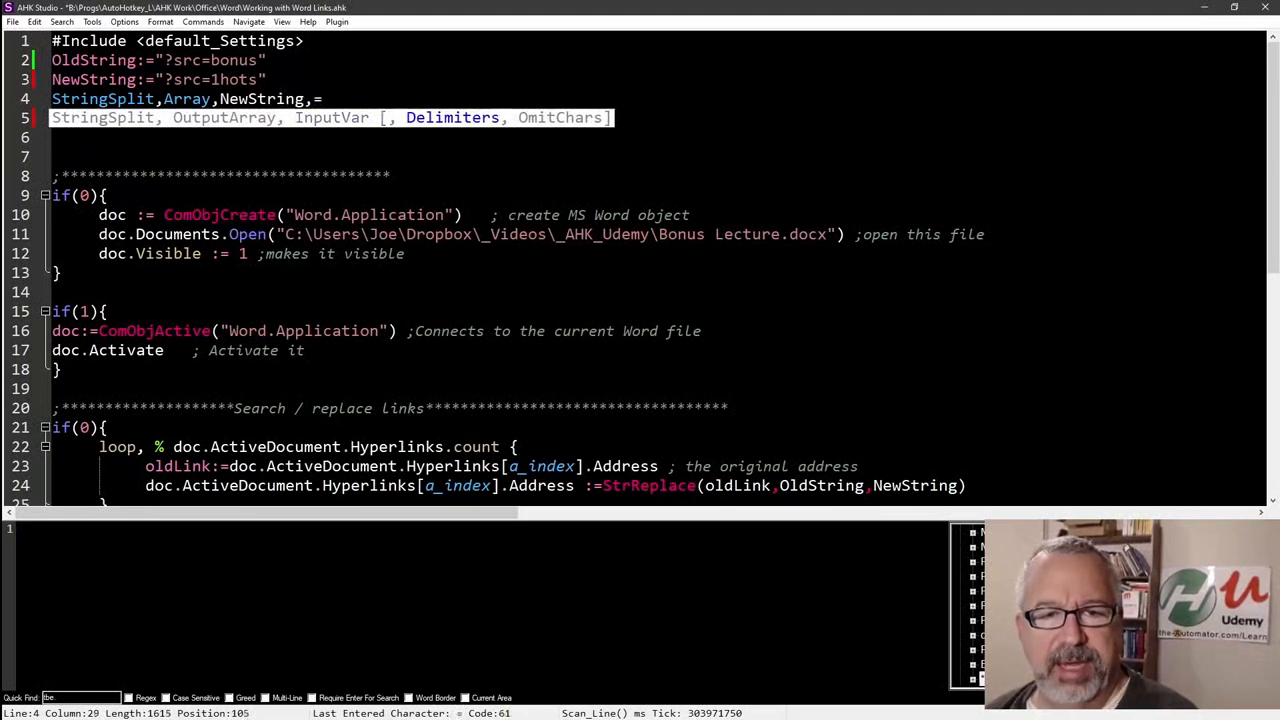
pyautogui.write('Version:="COOL-Beans"')
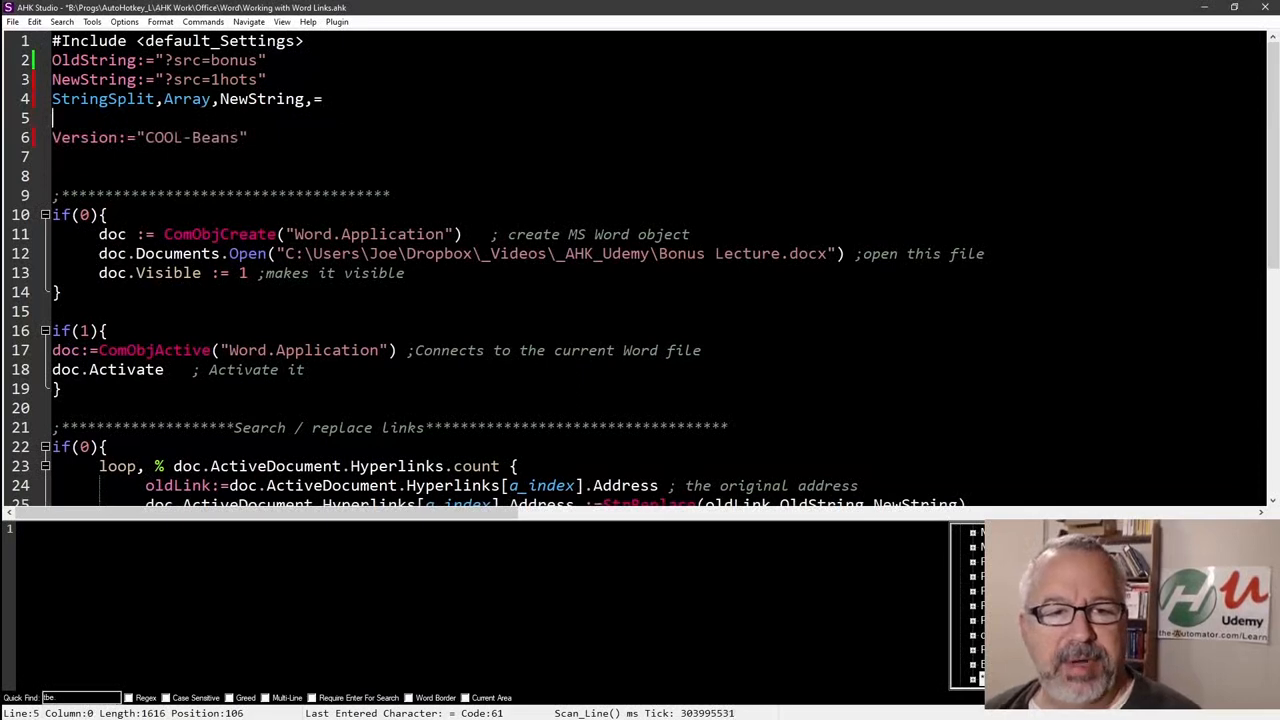
pyautogui.click(211, 79)
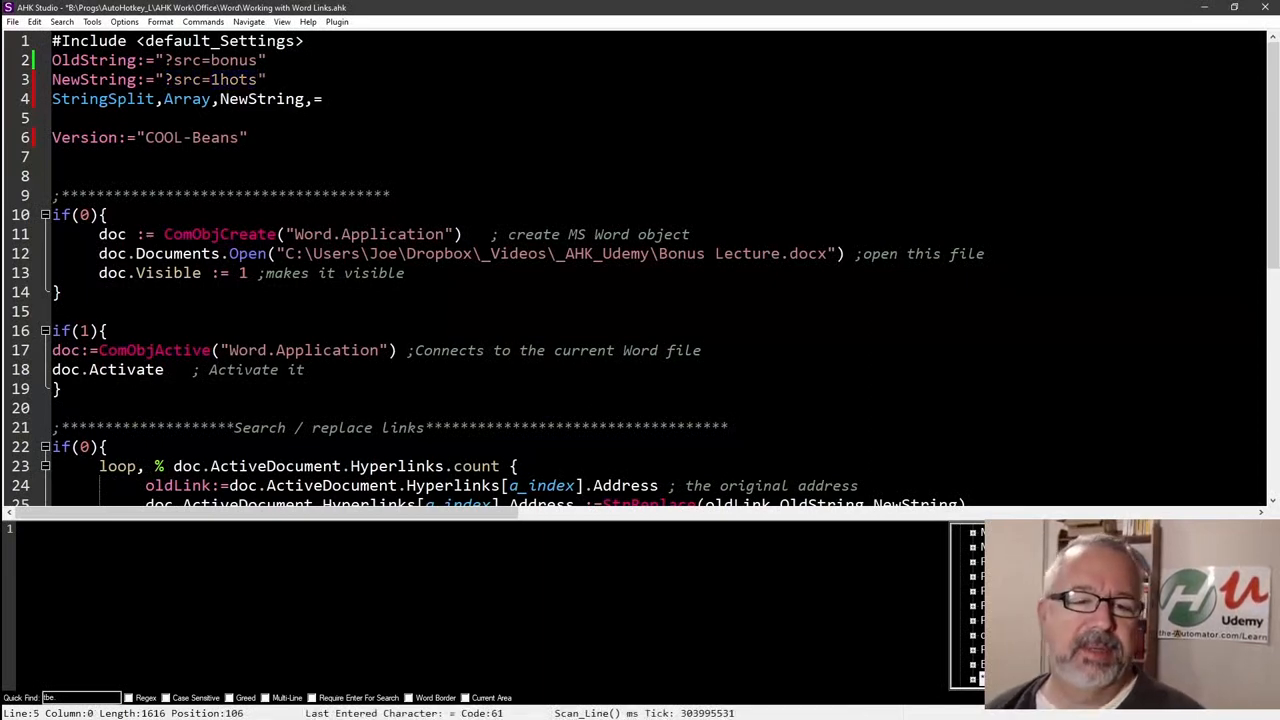
# - Add a MsgBox % Array2 line under StringSplit and save the script
pyautogui.write('MsgBox % Array')
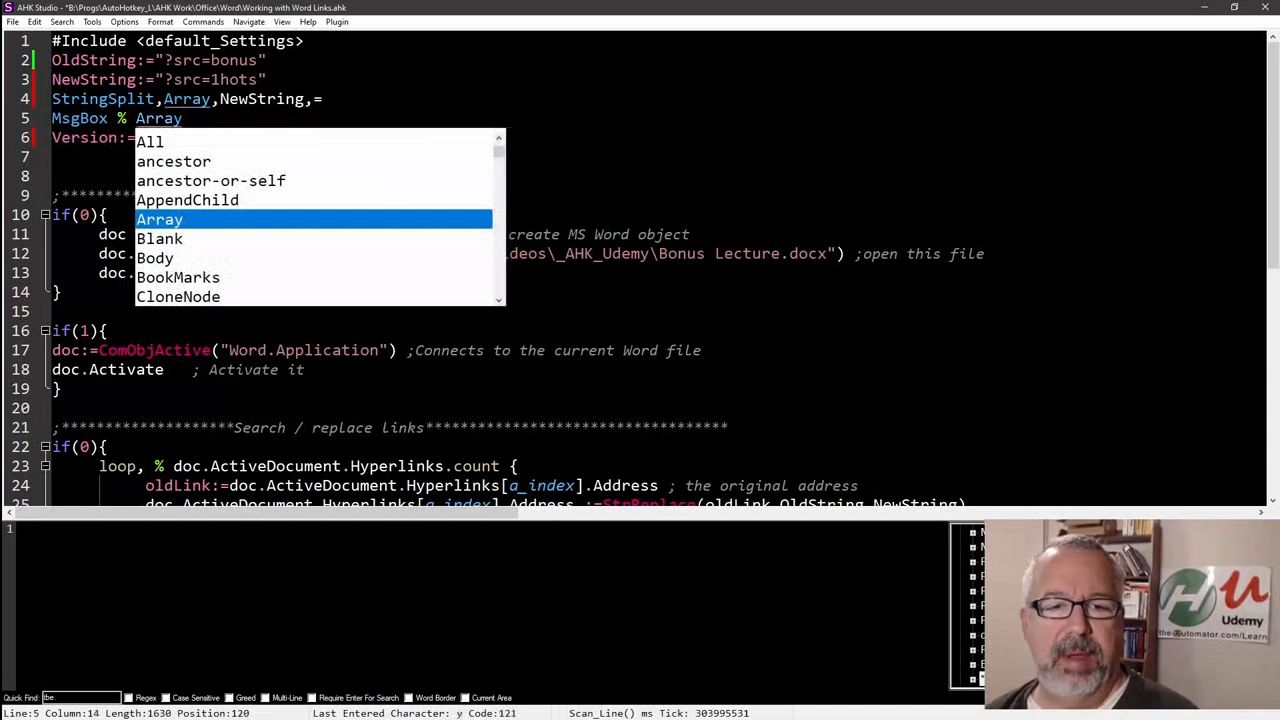
pyautogui.write('2')
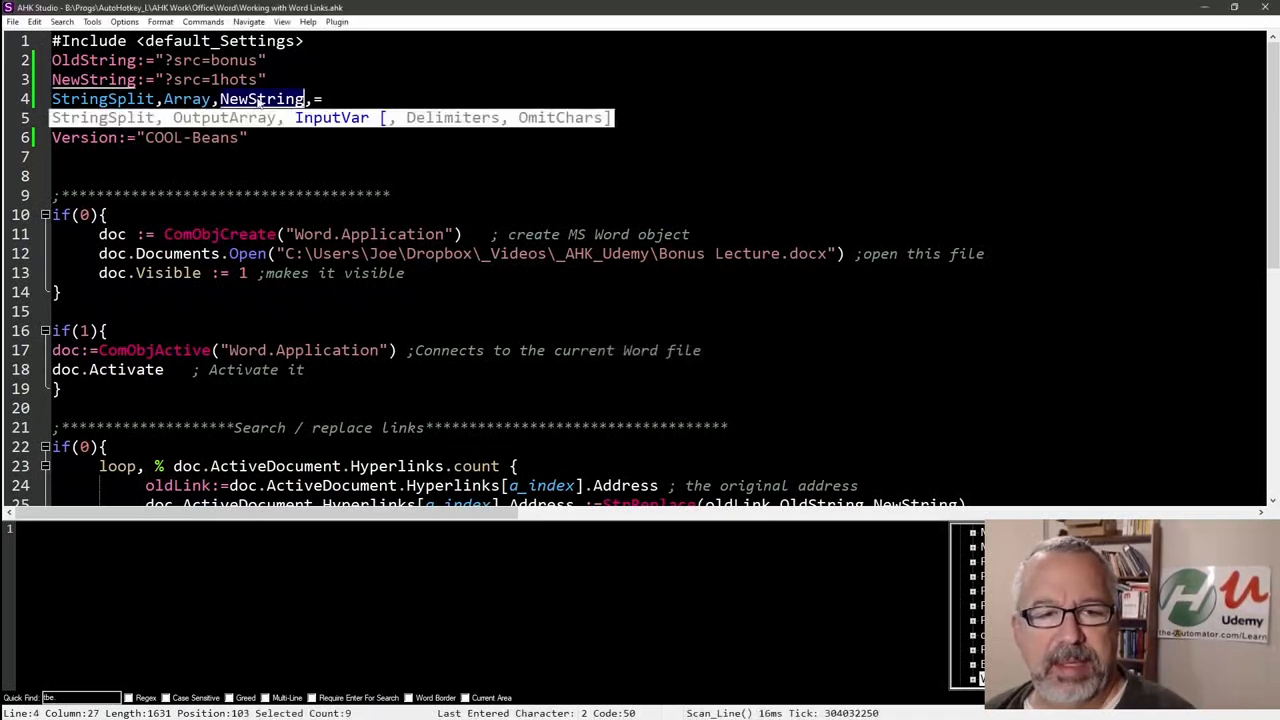
# - Rename Array to Version in StringSplit and MsgBox, then dismiss the 1hots result
pyautogui.write('MsgBox % Array2')
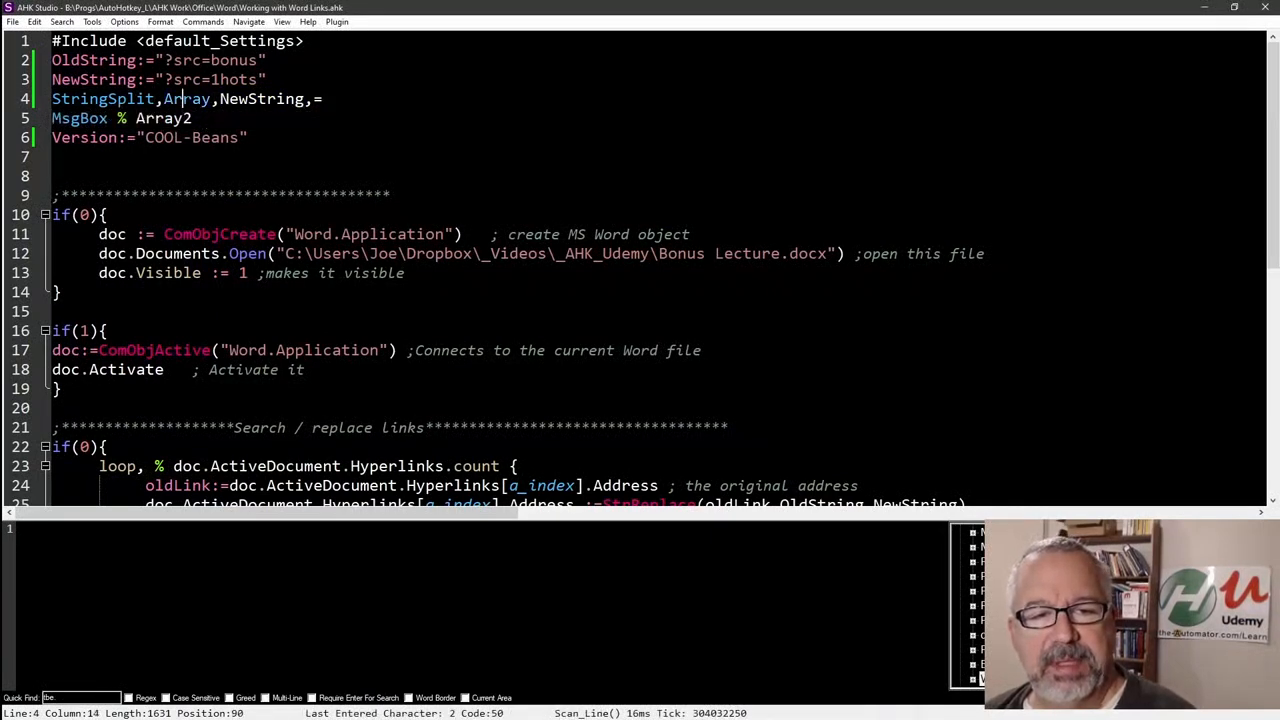
pyautogui.doubleClick(187, 98)
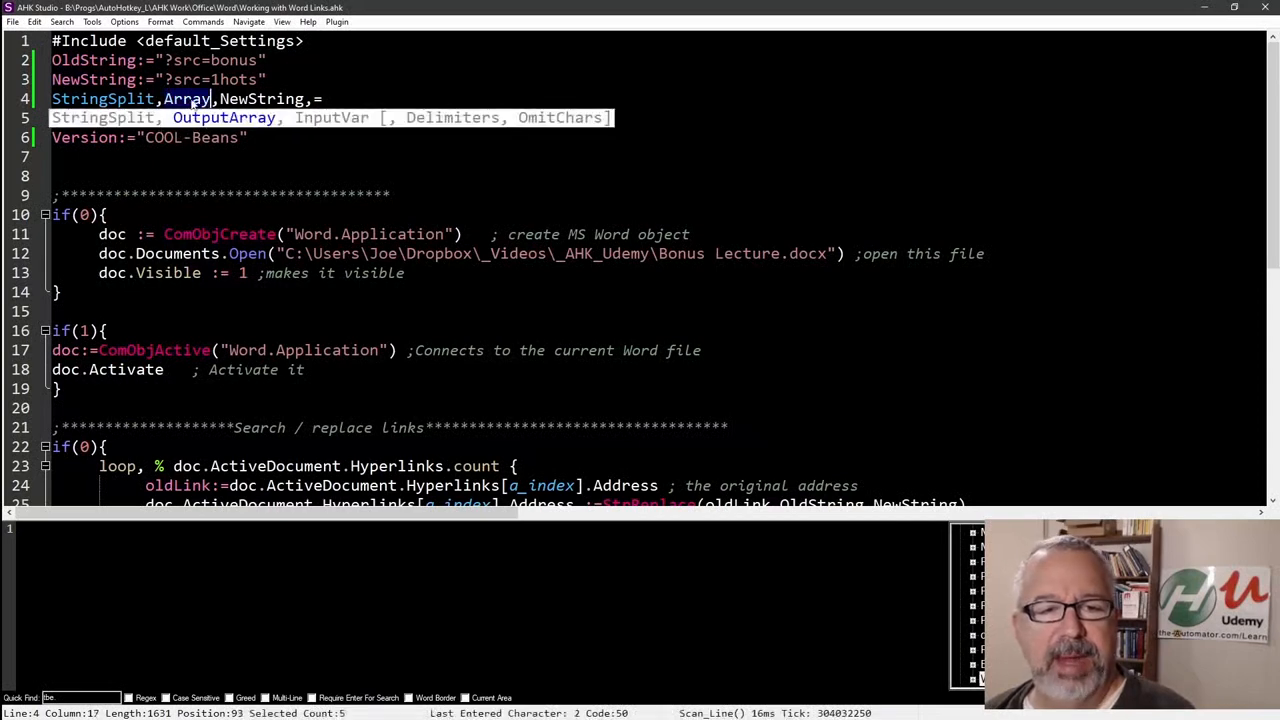
pyautogui.write('Version')
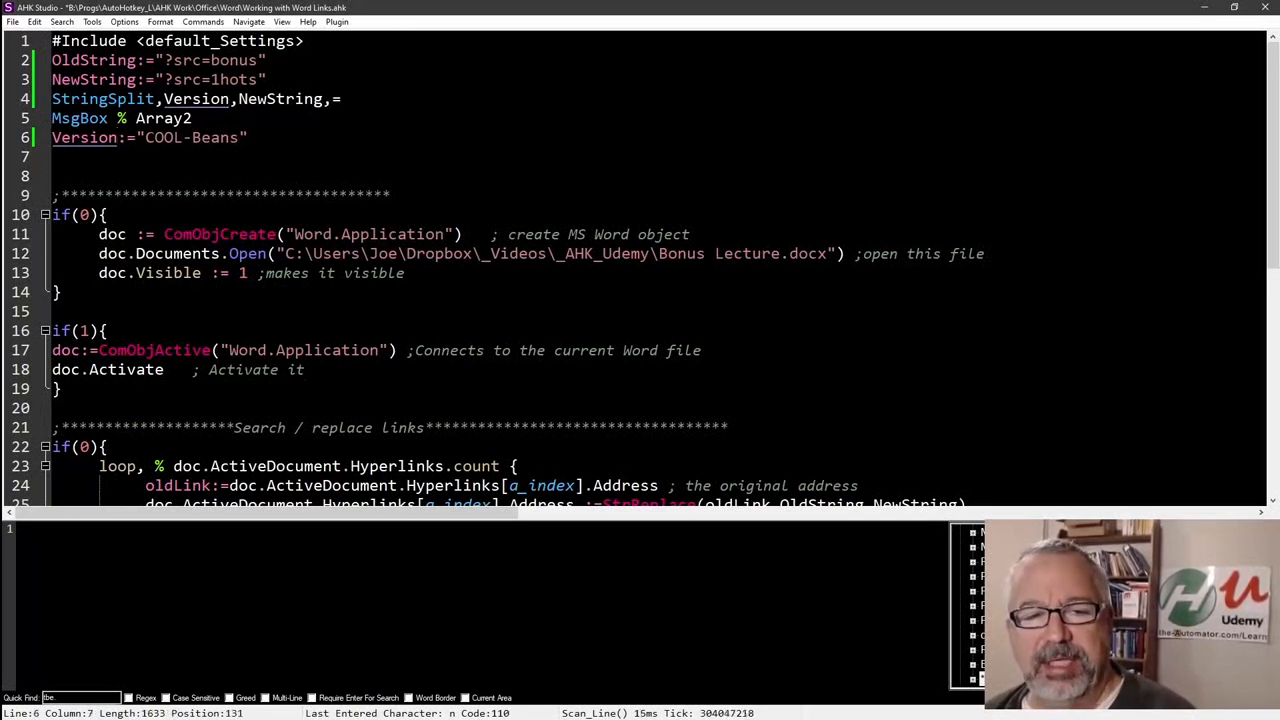
pyautogui.doubleClick(160, 118)
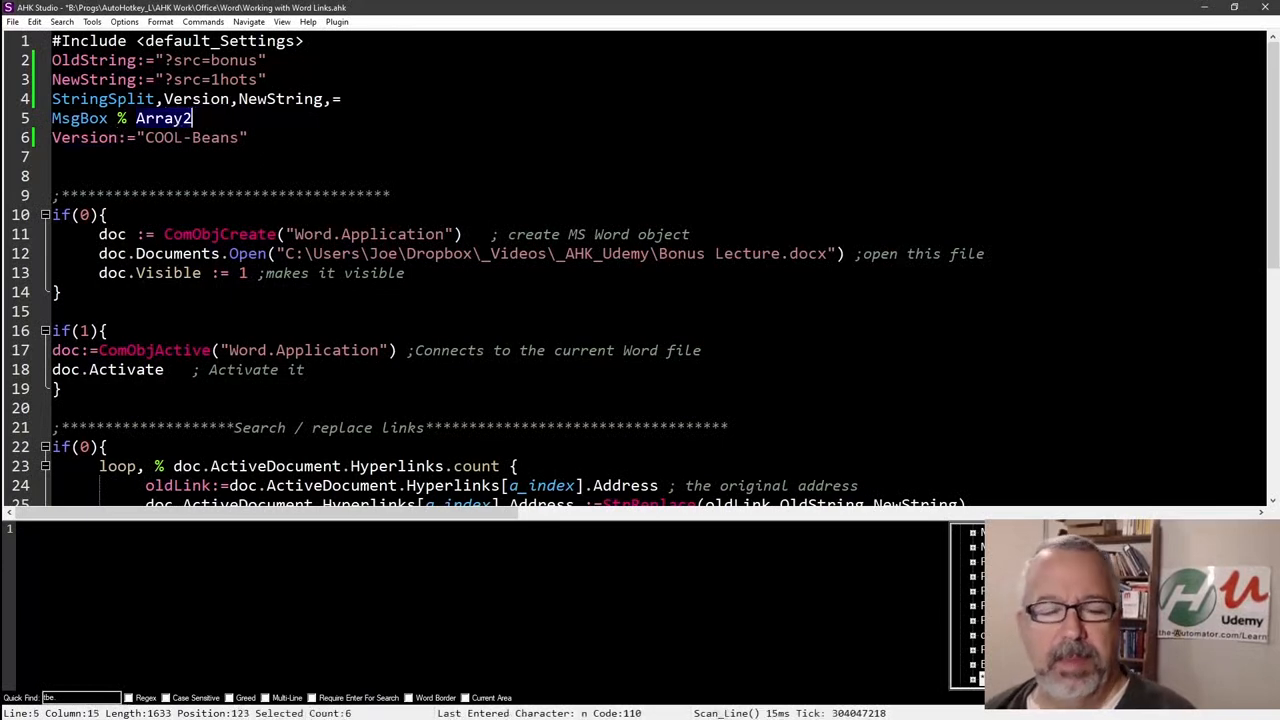
pyautogui.write('Version')
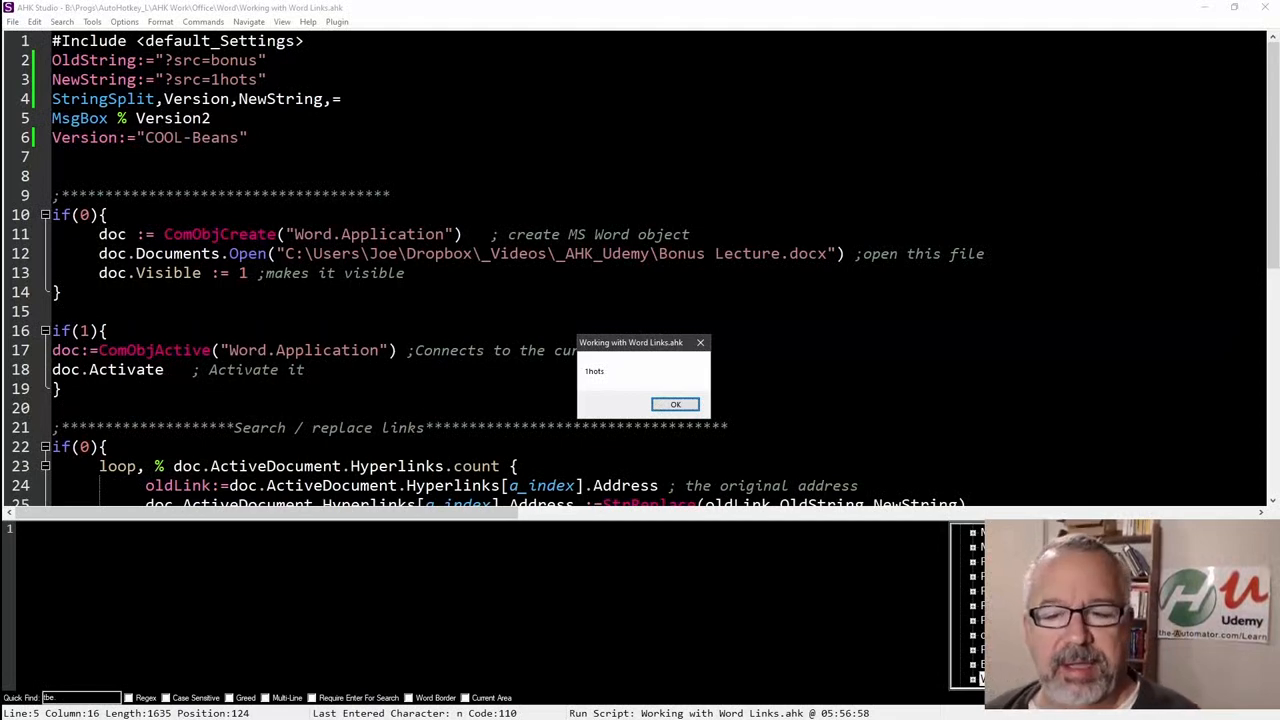
pyautogui.click(675, 404)
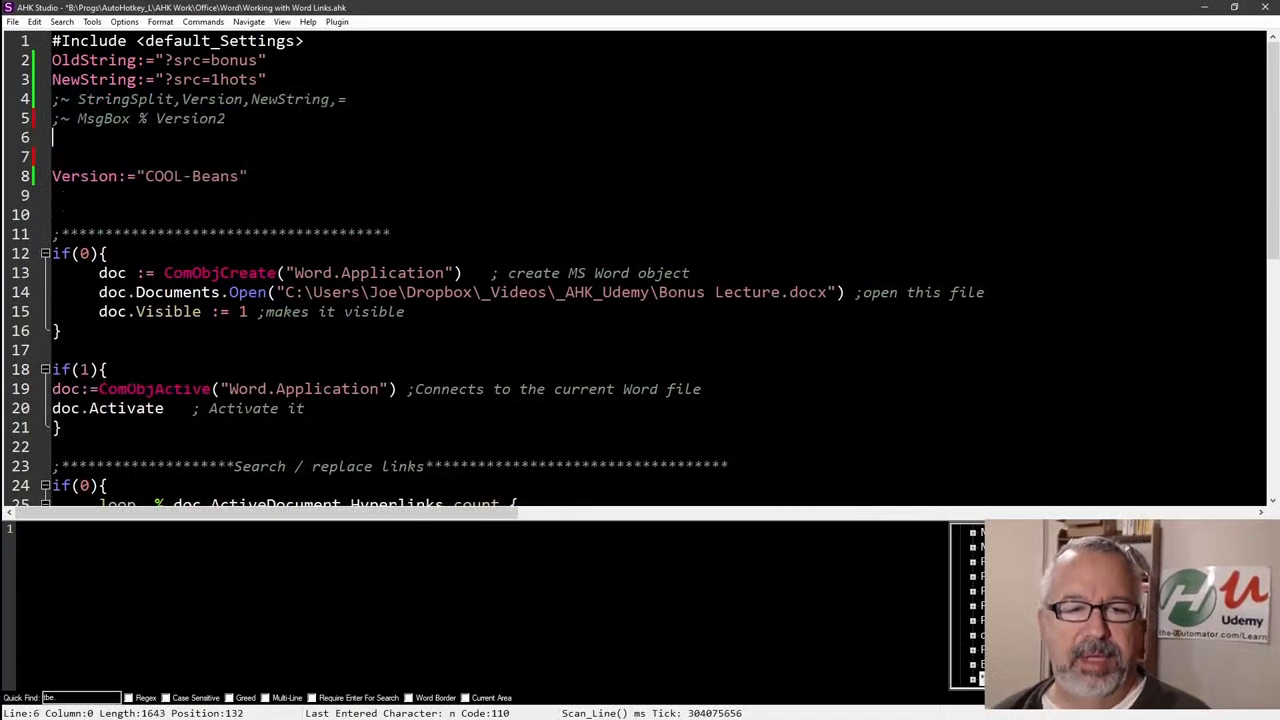
# - Write Version:=StrSplit(NewString,"=") on the blank line 6
pyautogui.write('str')
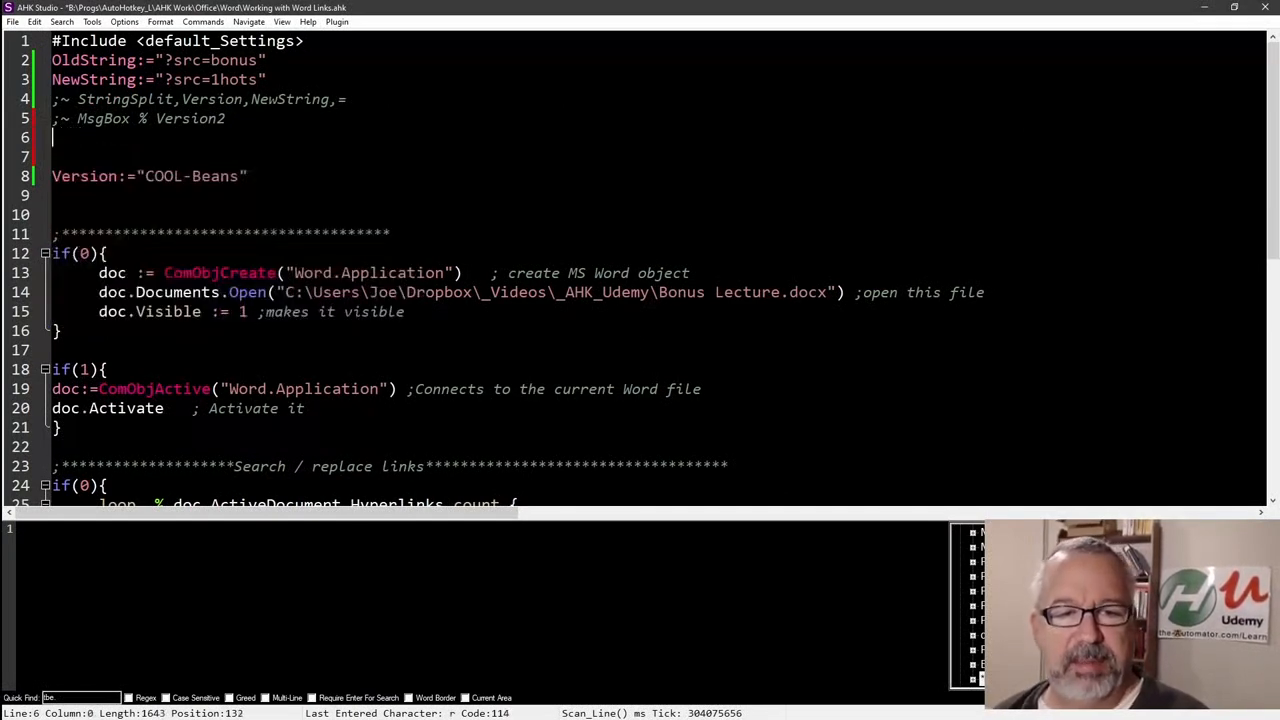
pyautogui.write('Ver')
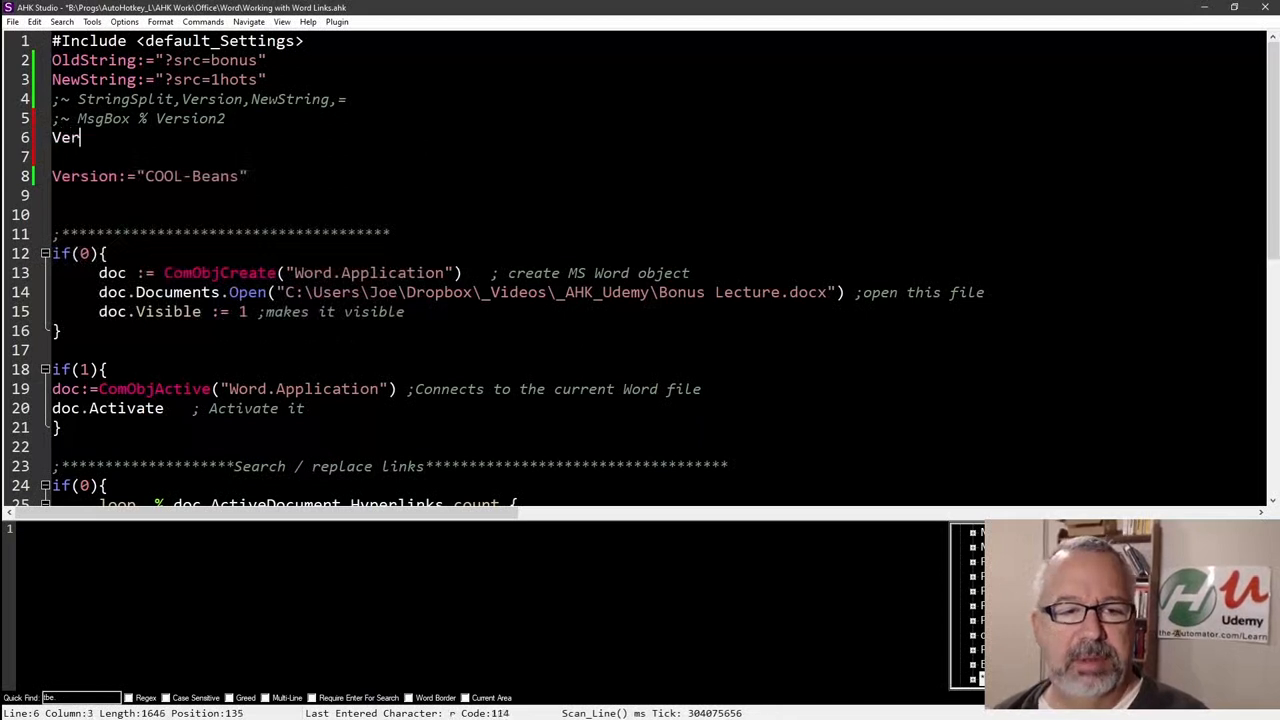
pyautogui.write('sion:=StrSplit(')
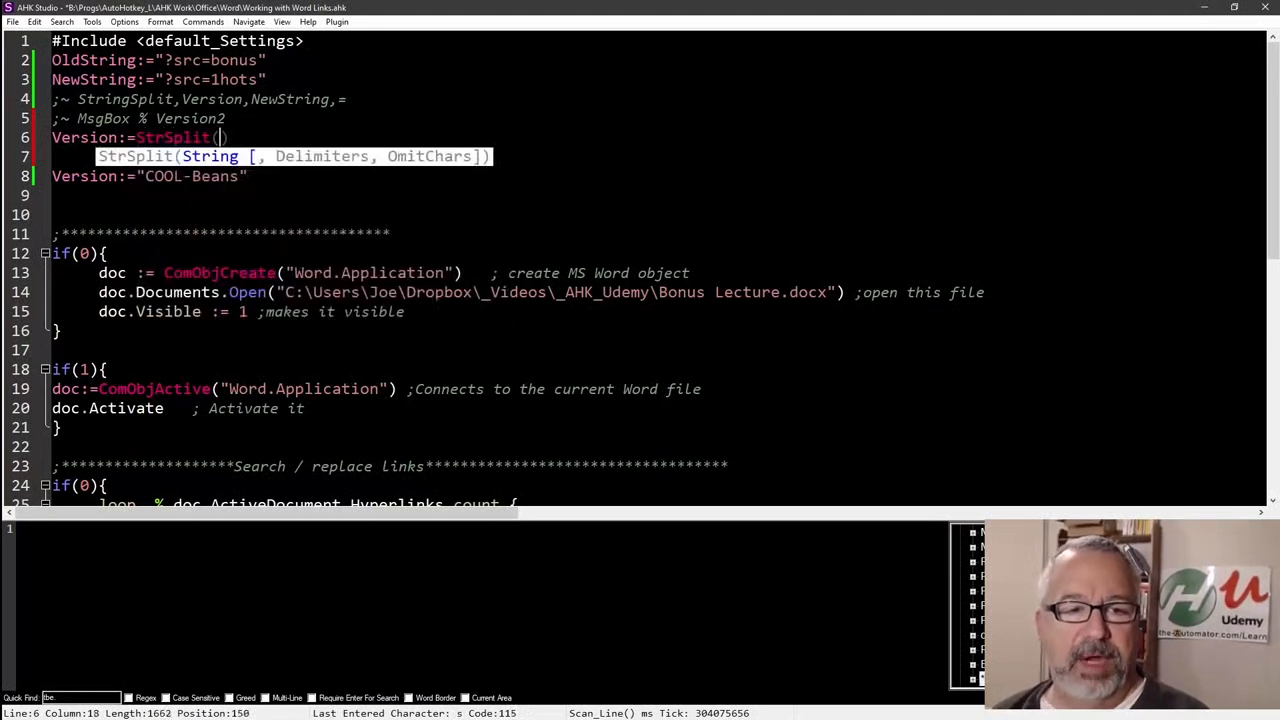
pyautogui.write('News')
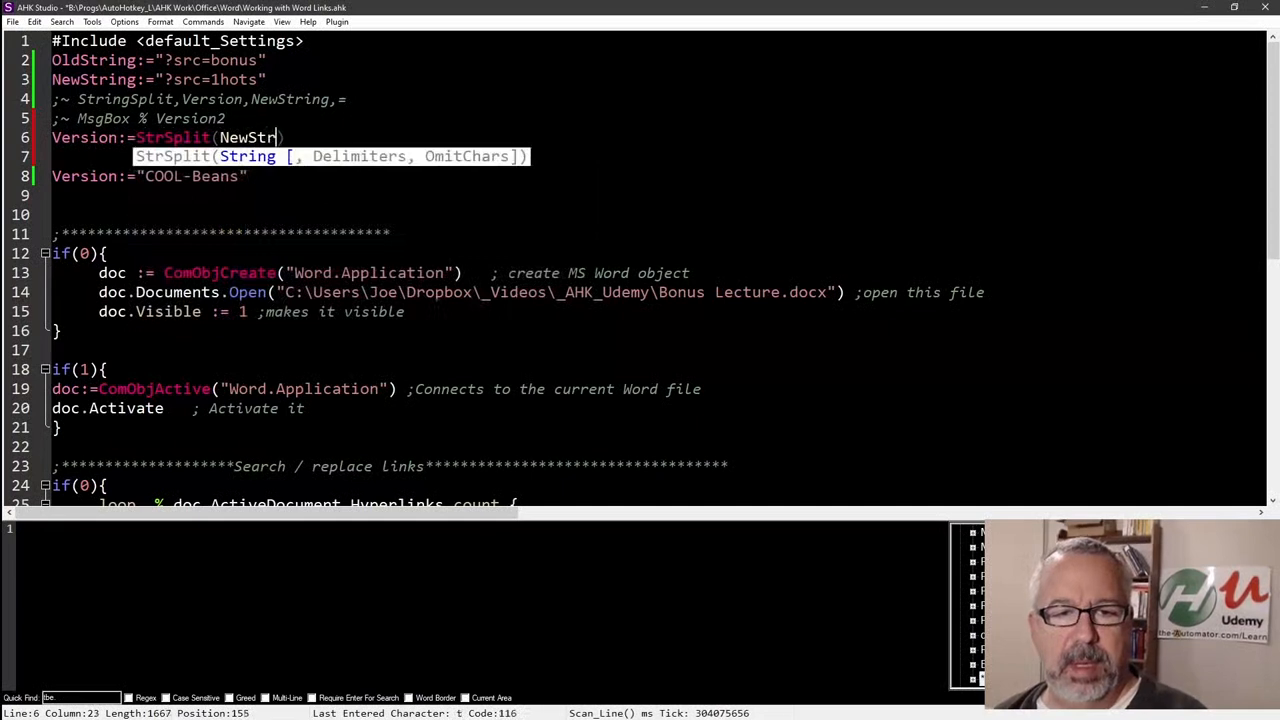
pyautogui.write(',"')
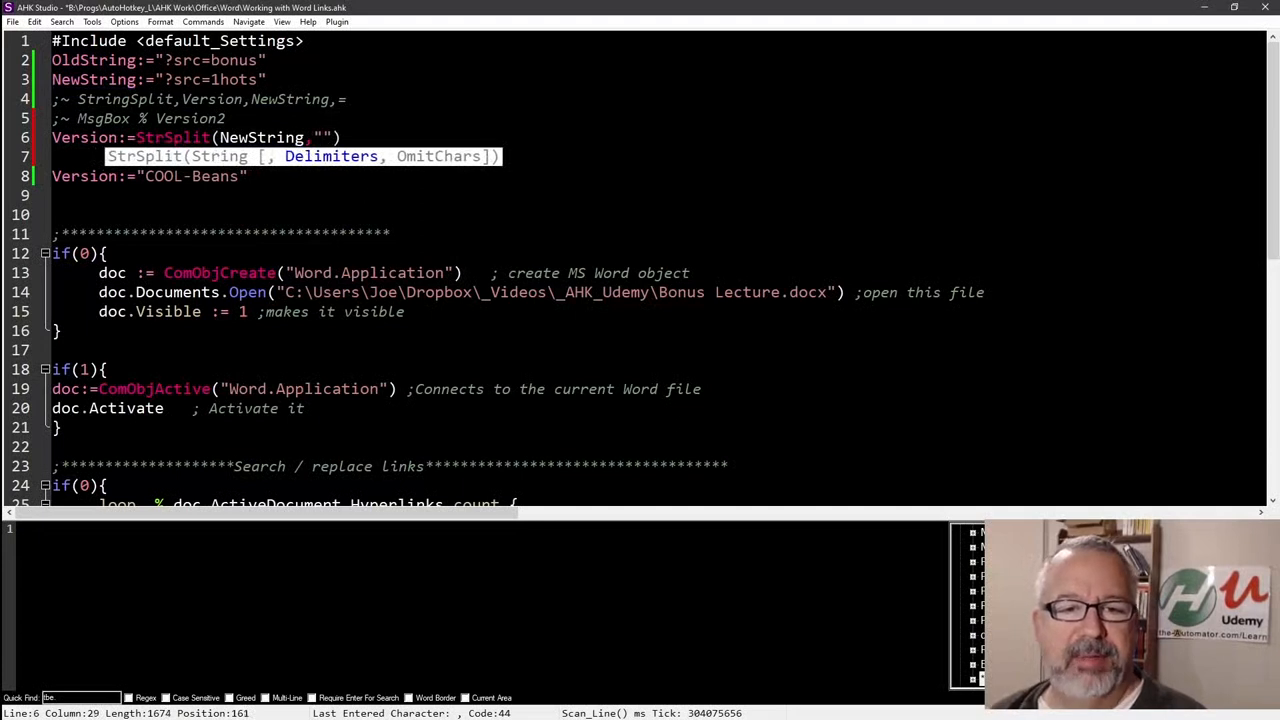
pyautogui.write('=')
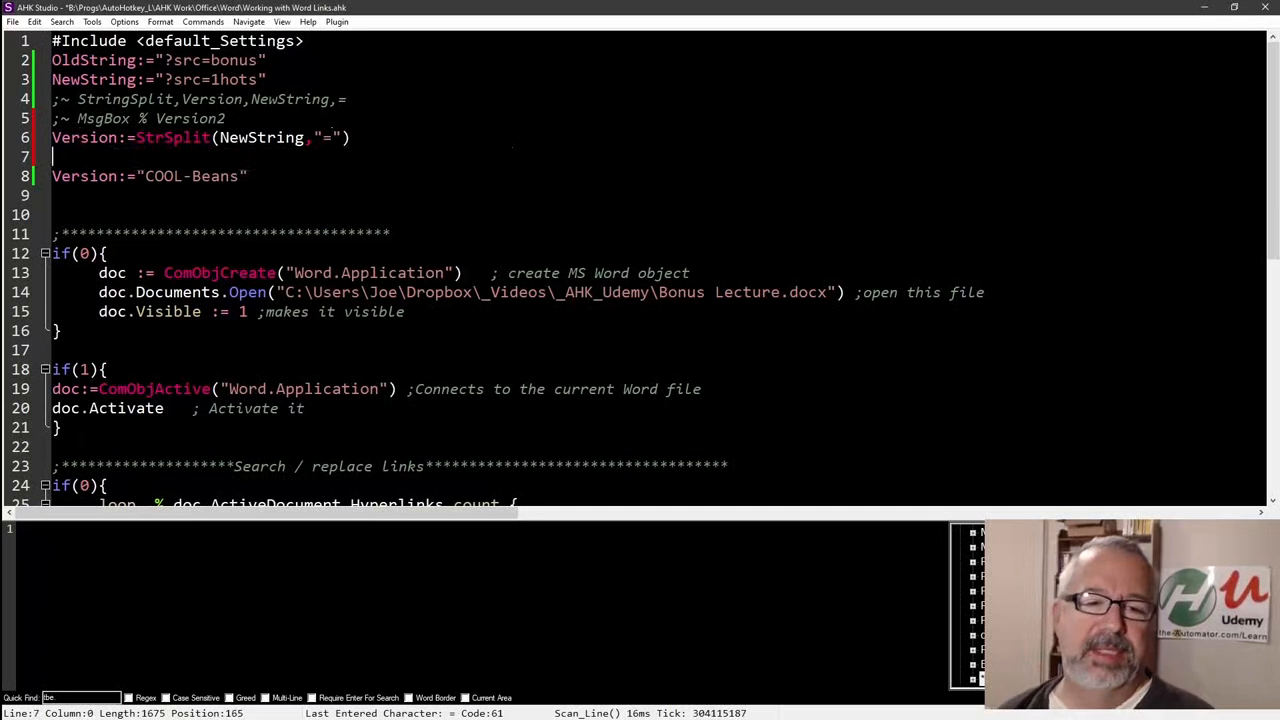
# - Add MsgBox % Version with an element index, run, and dismiss the 1hots message
pyautogui.write('MsgBox %')
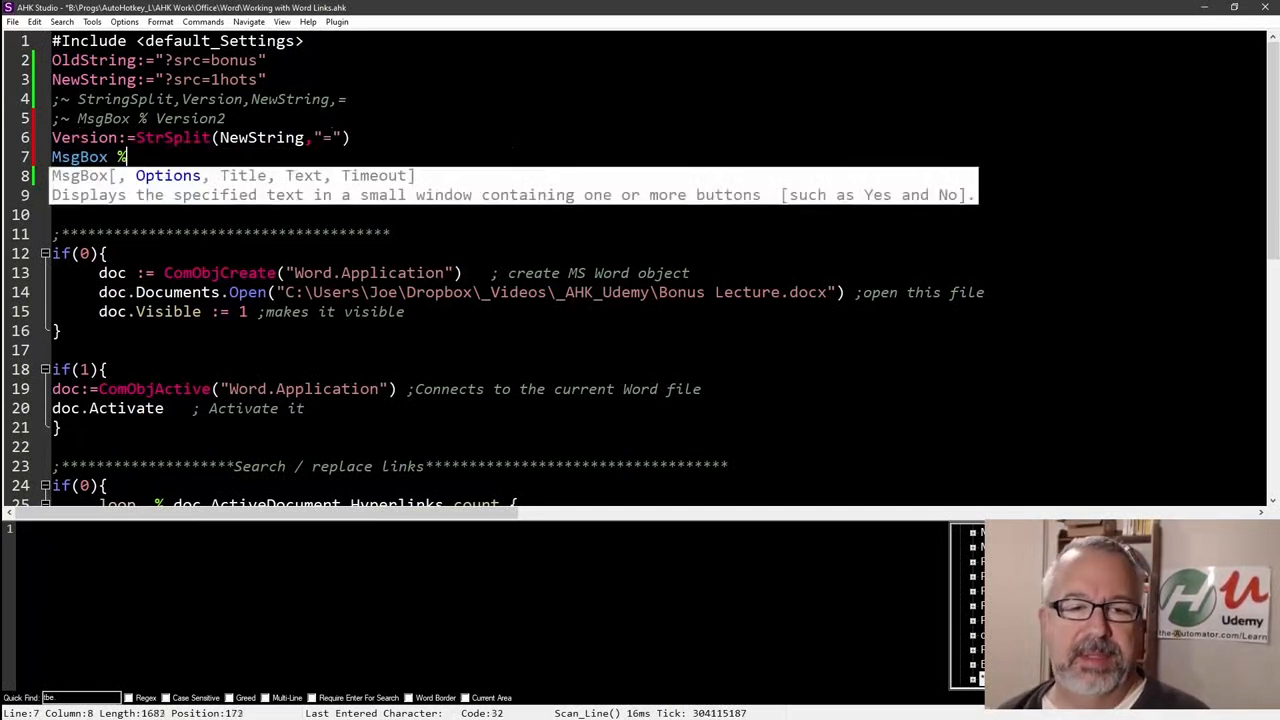
pyautogui.write('Vers')
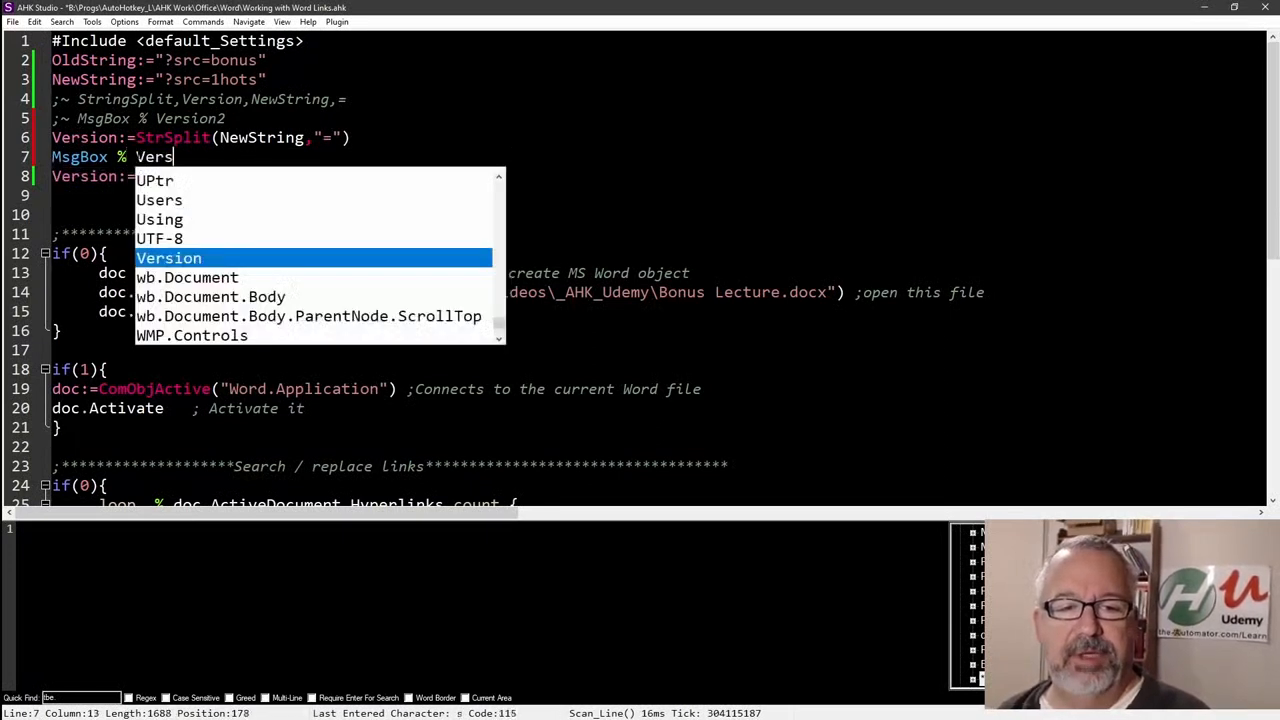
pyautogui.write('ion')
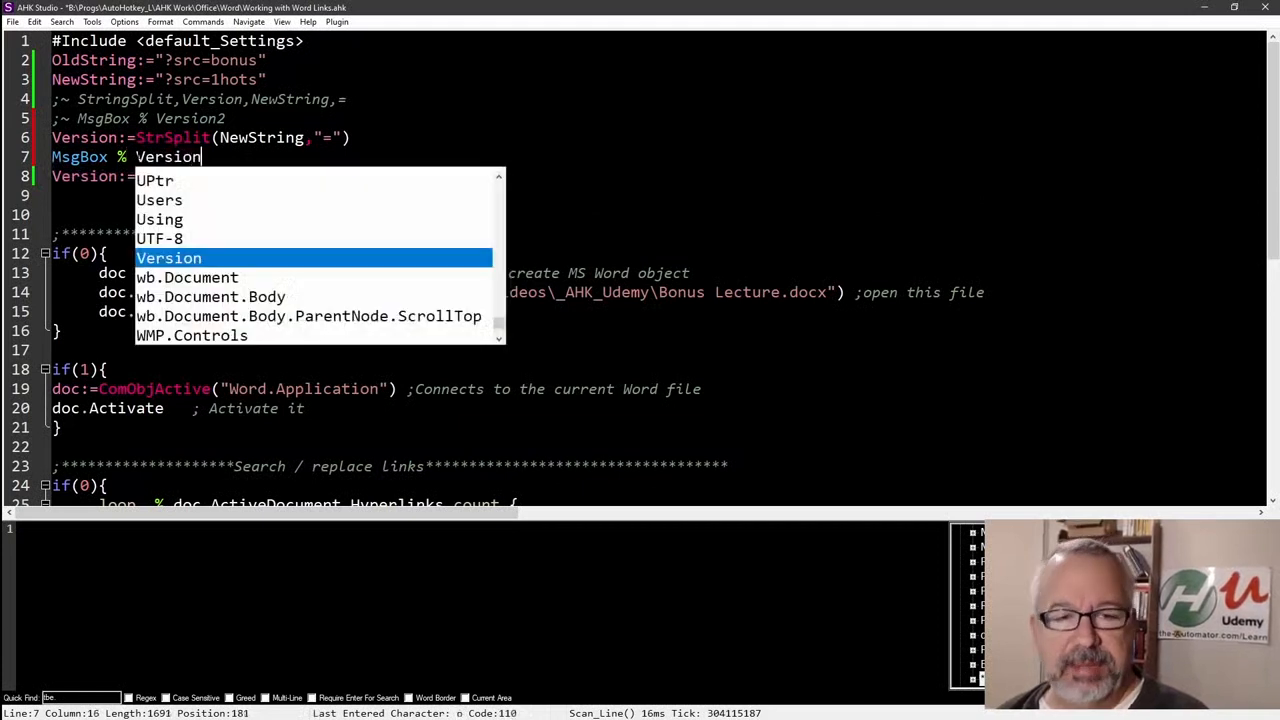
pyautogui.write('.1')
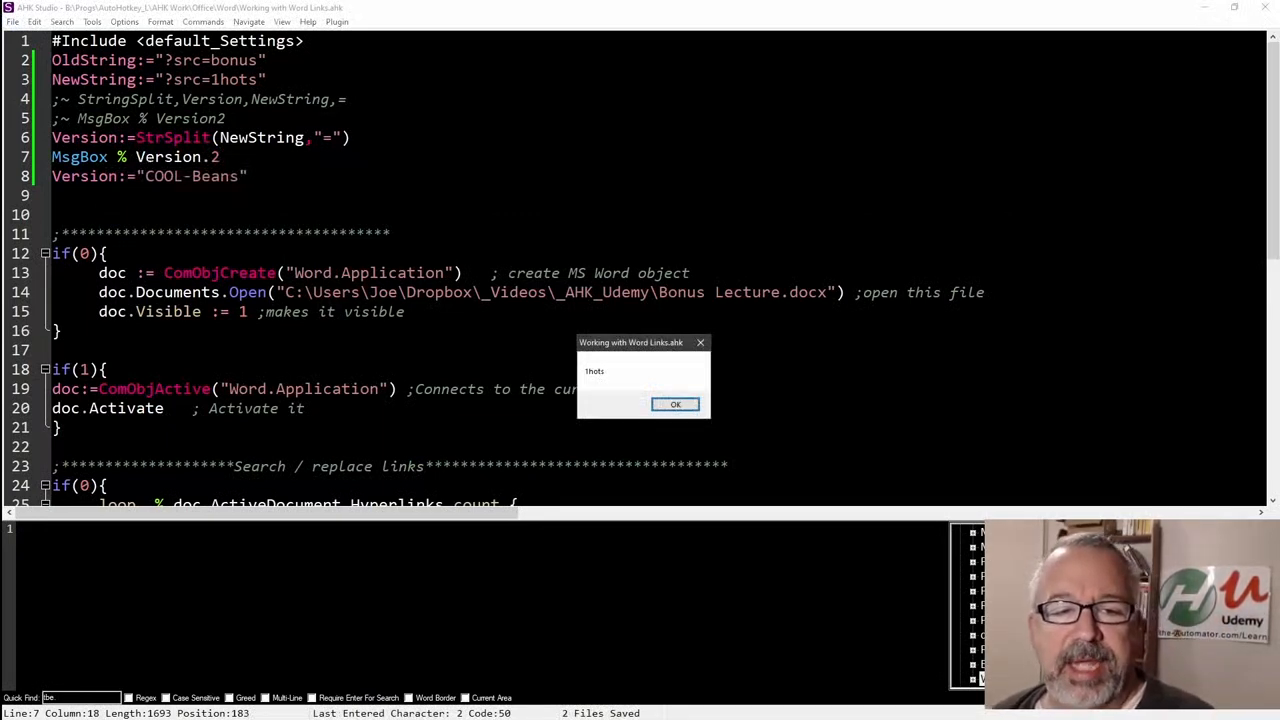
pyautogui.click(675, 403)
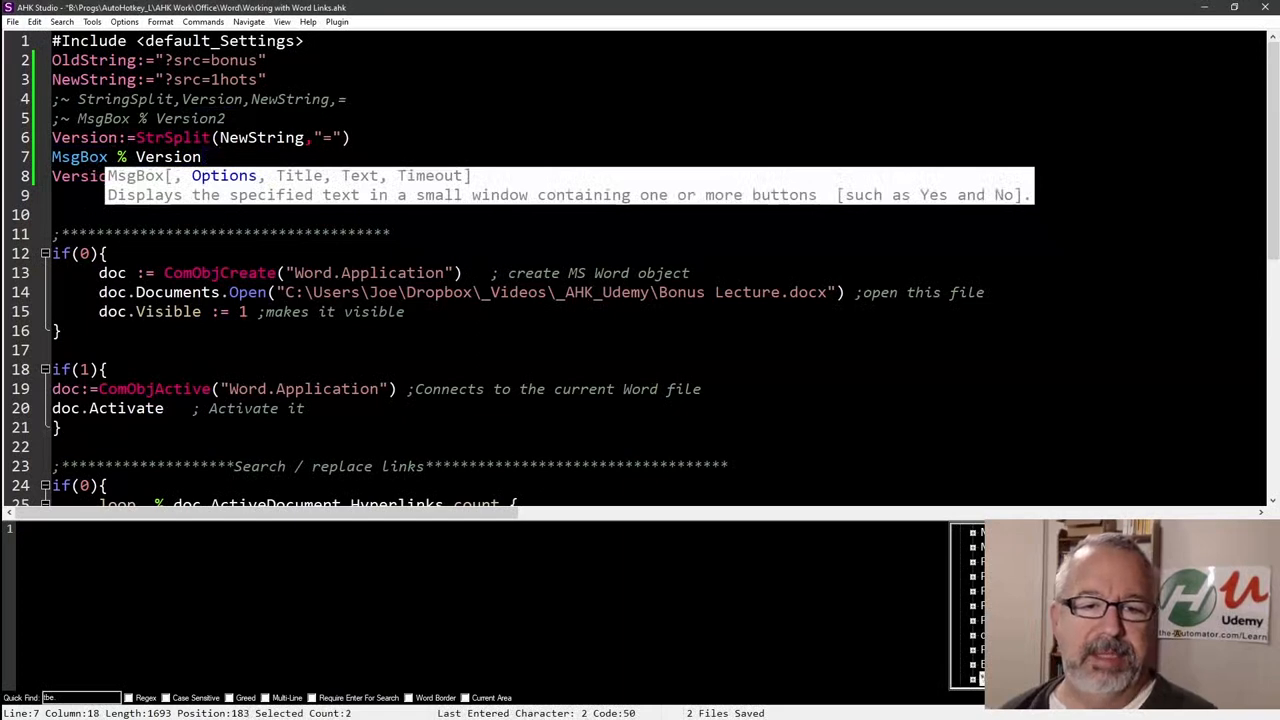
# - Append .2 to the StrSplit call on line 6 and confirm it still shows 1hots
pyautogui.write('.2')
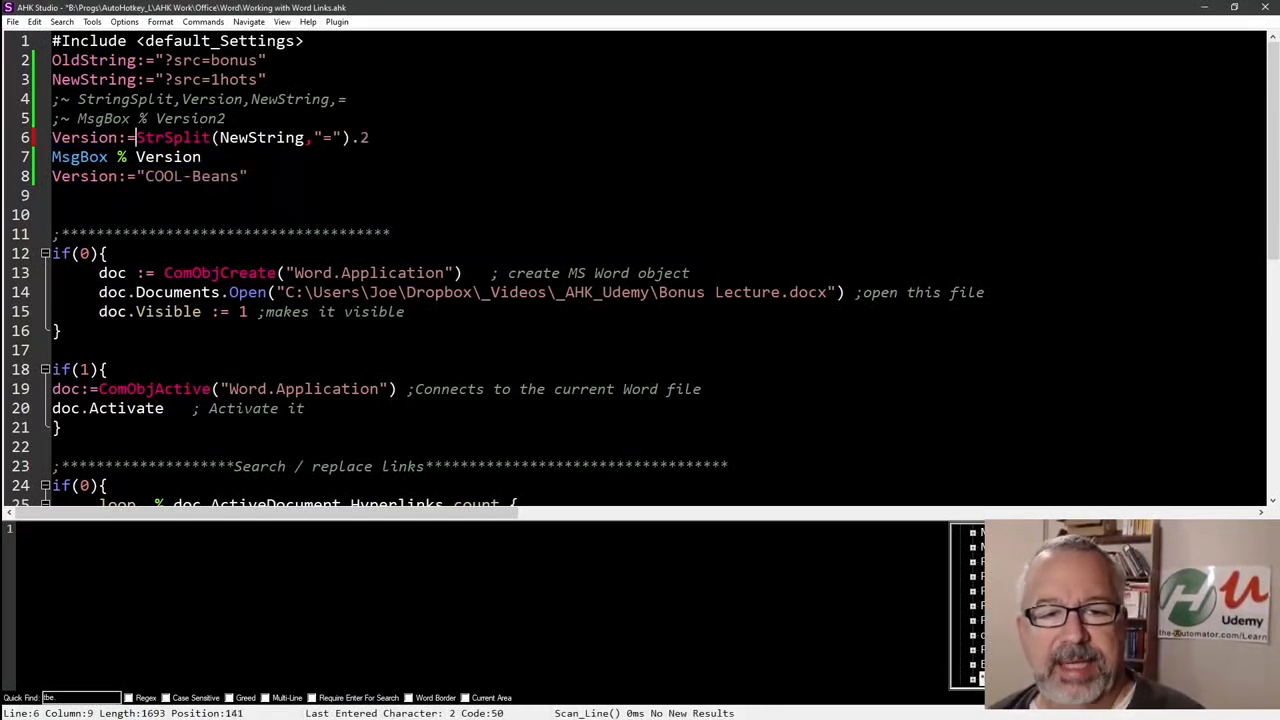
pyautogui.moveTo(135, 137); pyautogui.dragTo(371, 137)
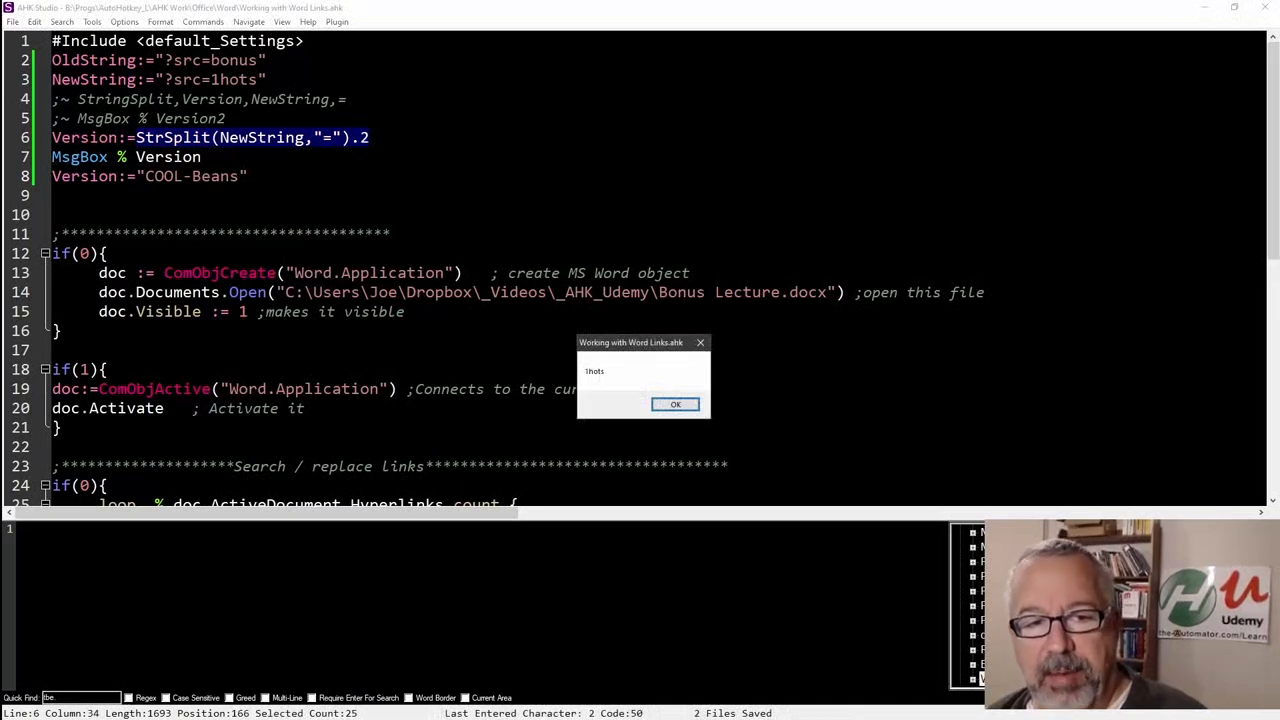
pyautogui.click(675, 404)
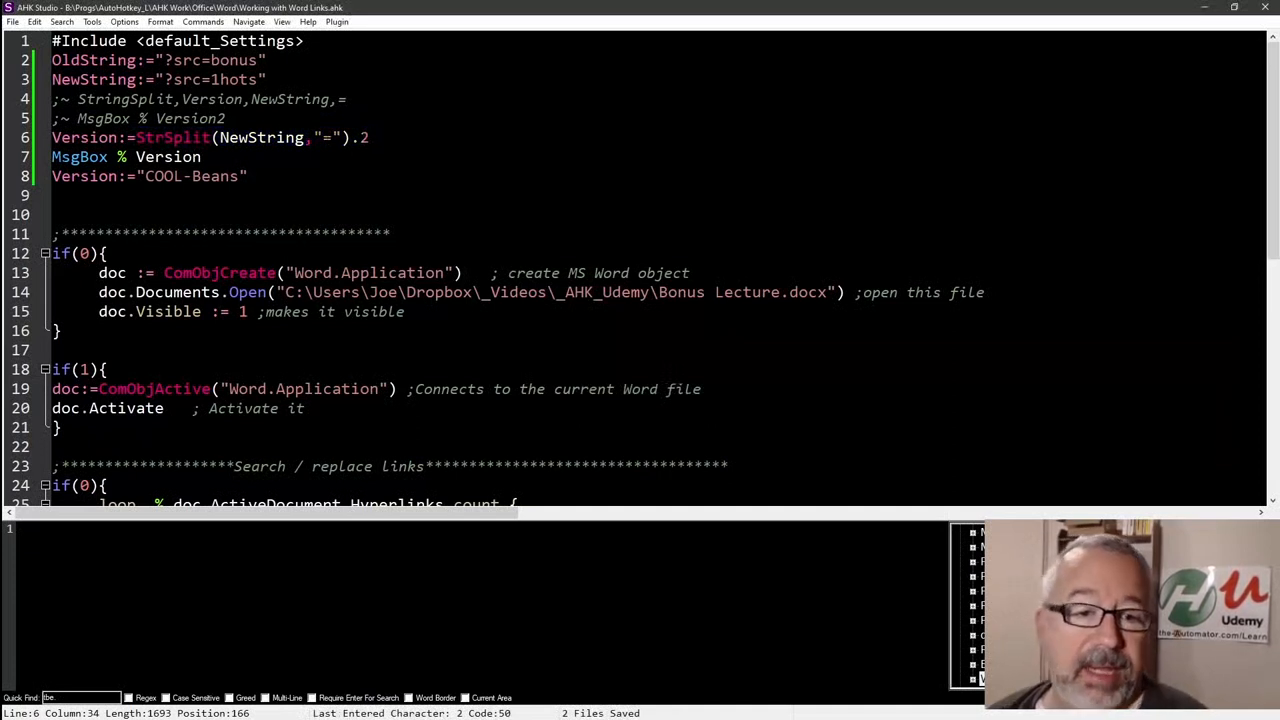
pyautogui.moveTo(135, 137); pyautogui.dragTo(370, 137)
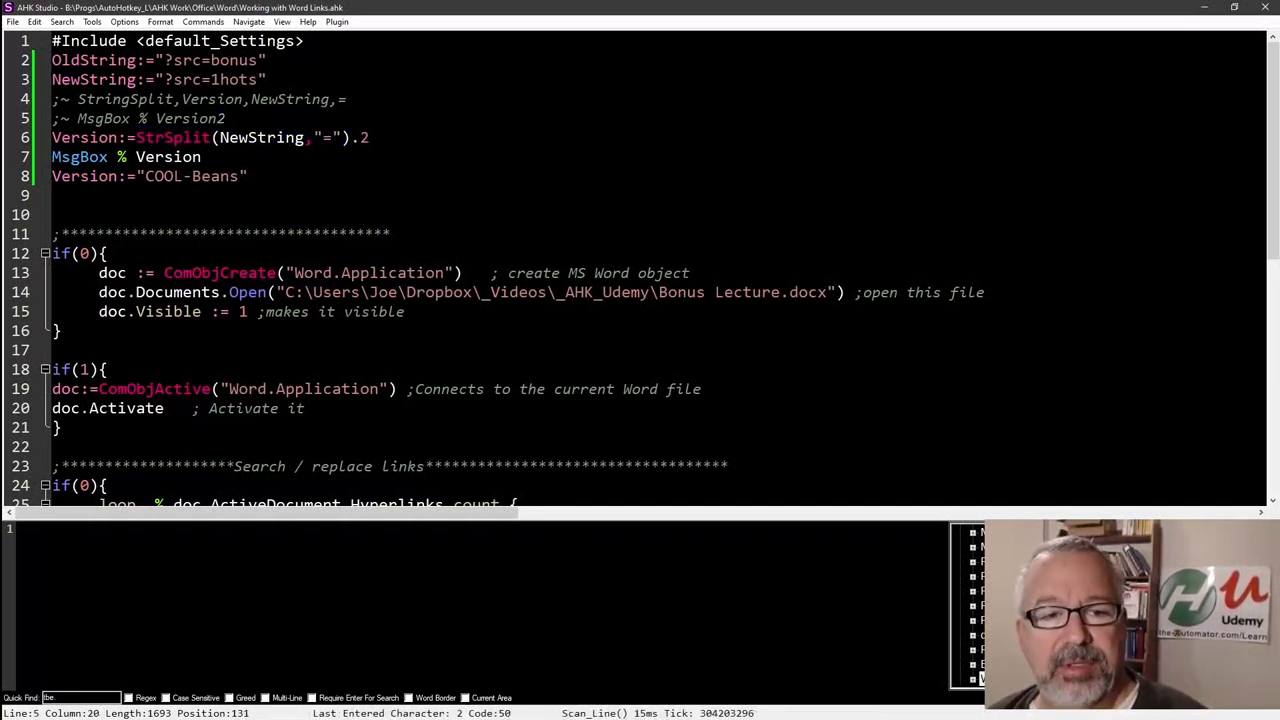
# - Uncomment the StringSplit NewString line by removing its ;~ prefix
pyautogui.click(213, 118)
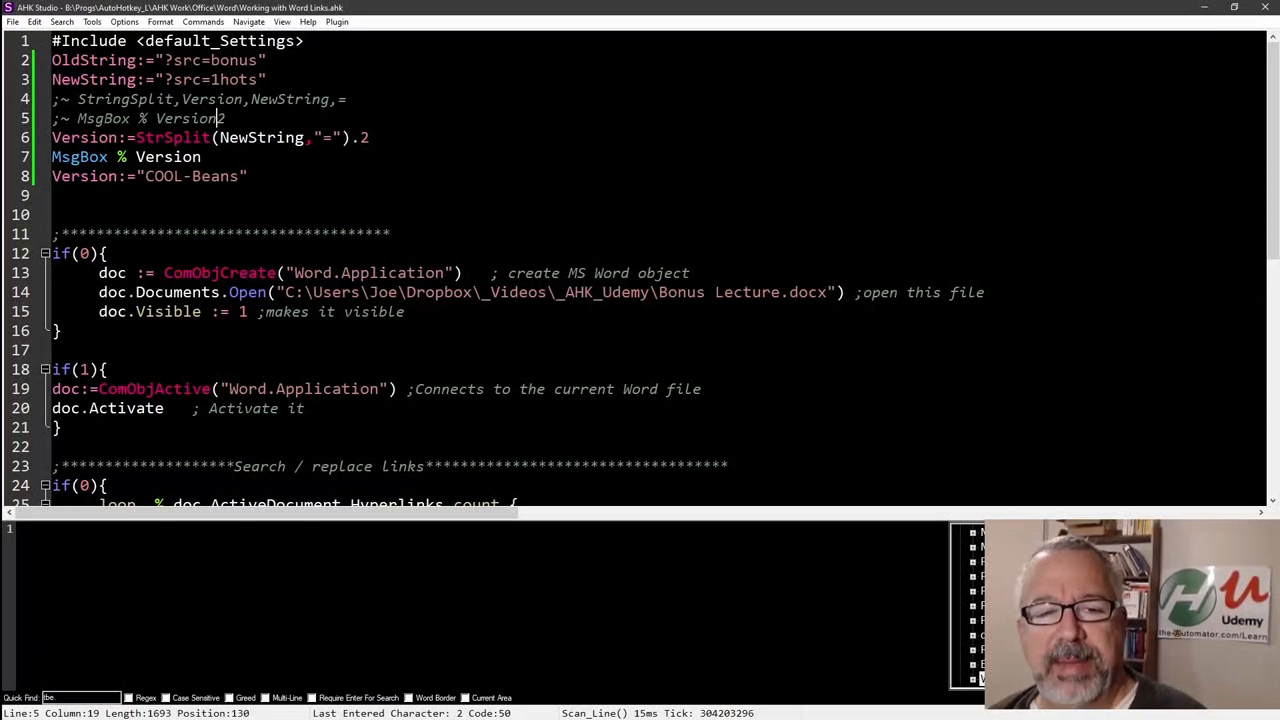
pyautogui.doubleClick(189, 118)
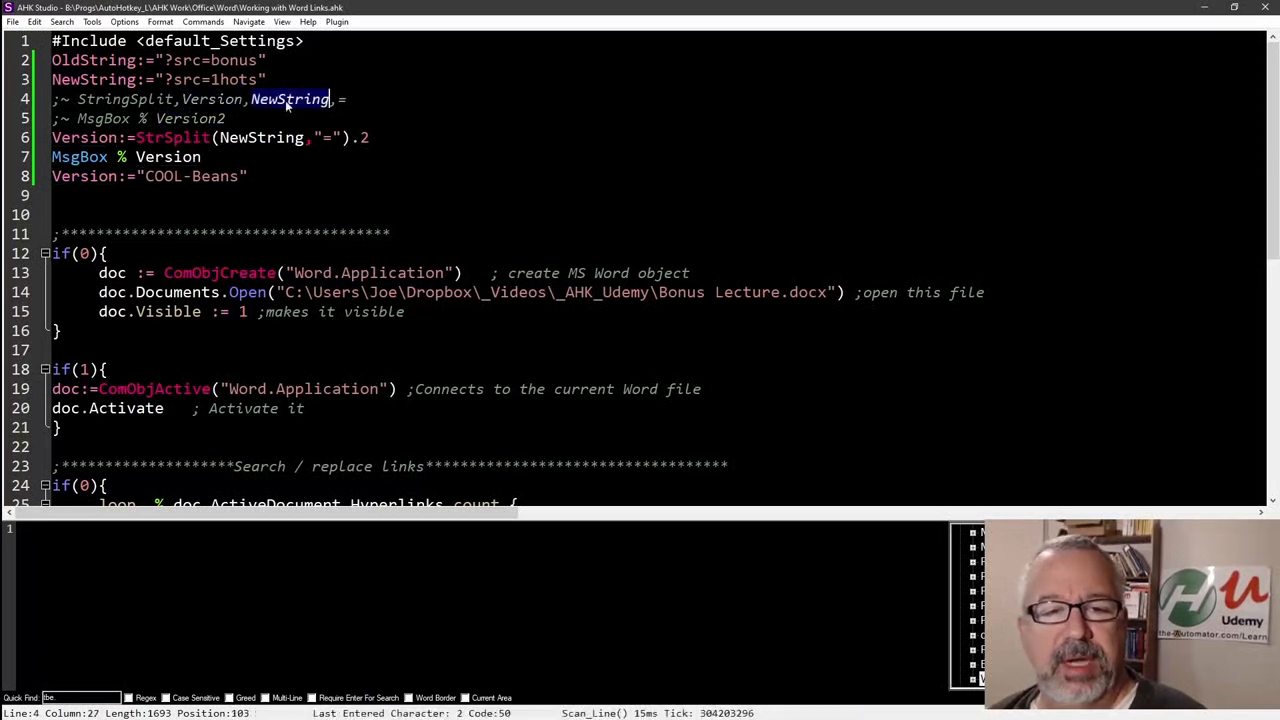
pyautogui.doubleClick(211, 99)
pyautogui.write('MsgBox % IsObject')
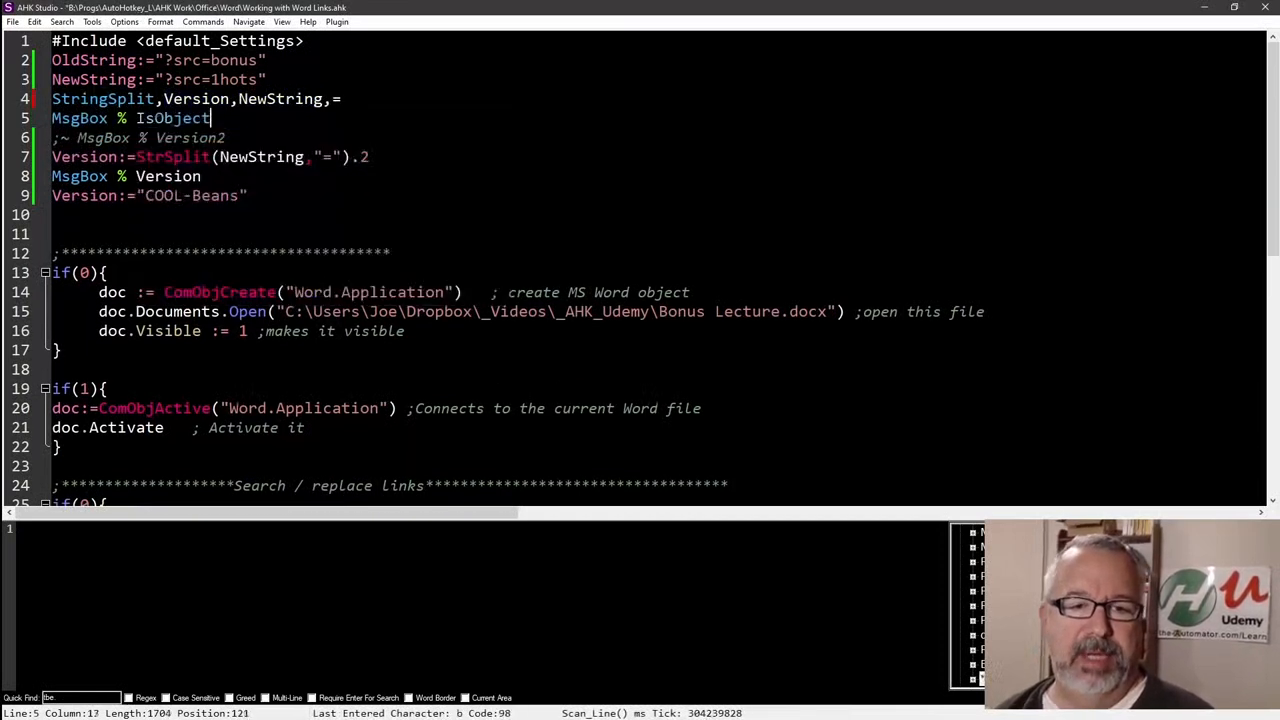
# - Add MsgBox % IsObject(Version), drop .2 from StrSplit, and run until it reports 1
pyautogui.write('(Venr')
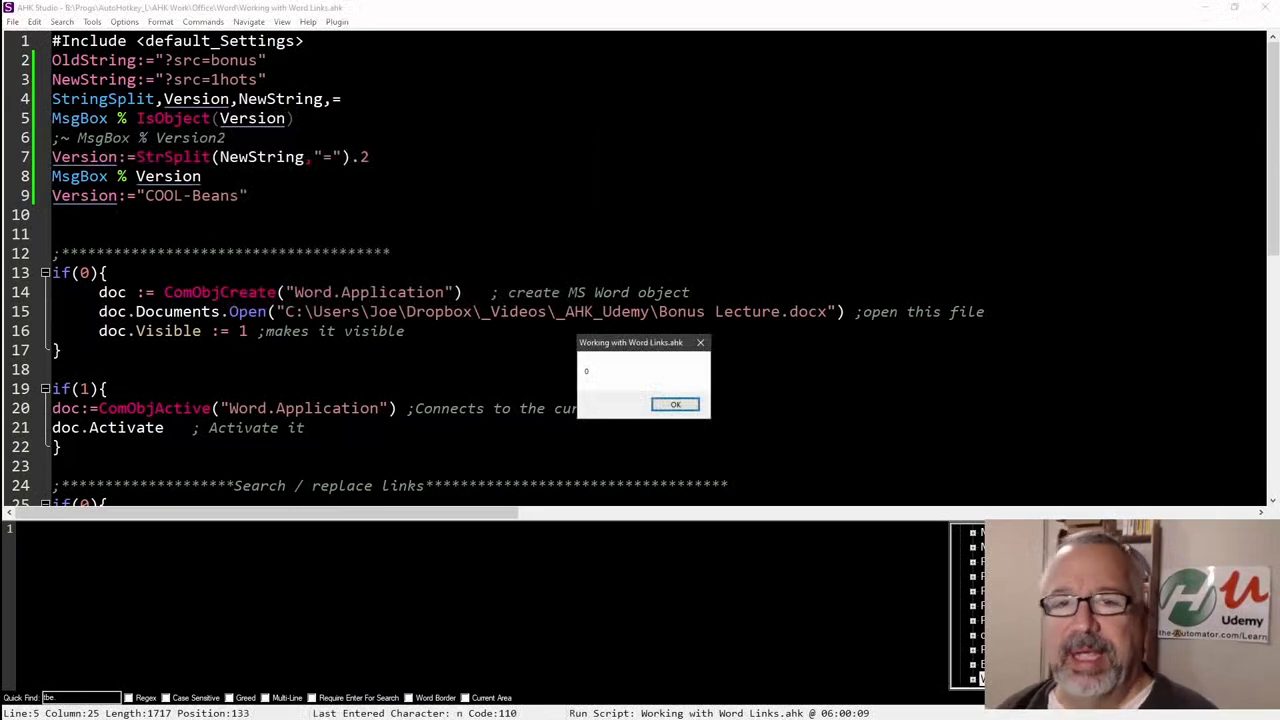
pyautogui.click(675, 403)
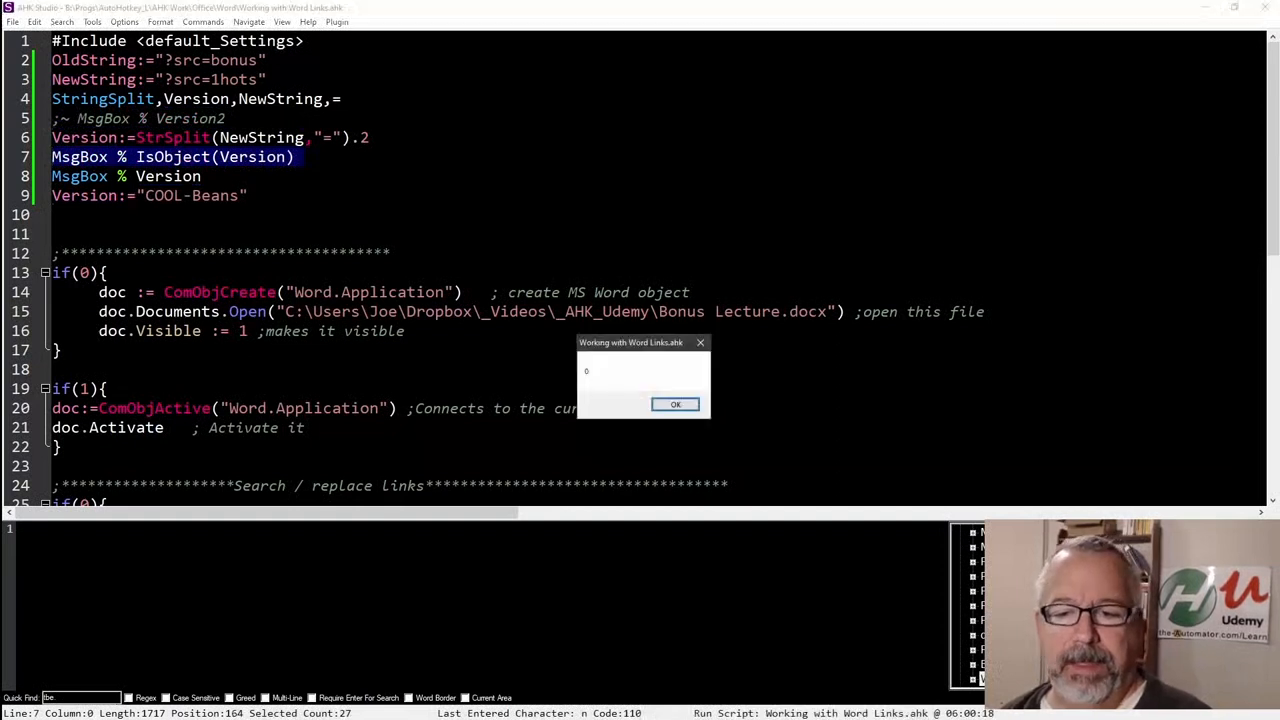
pyautogui.click(675, 404)
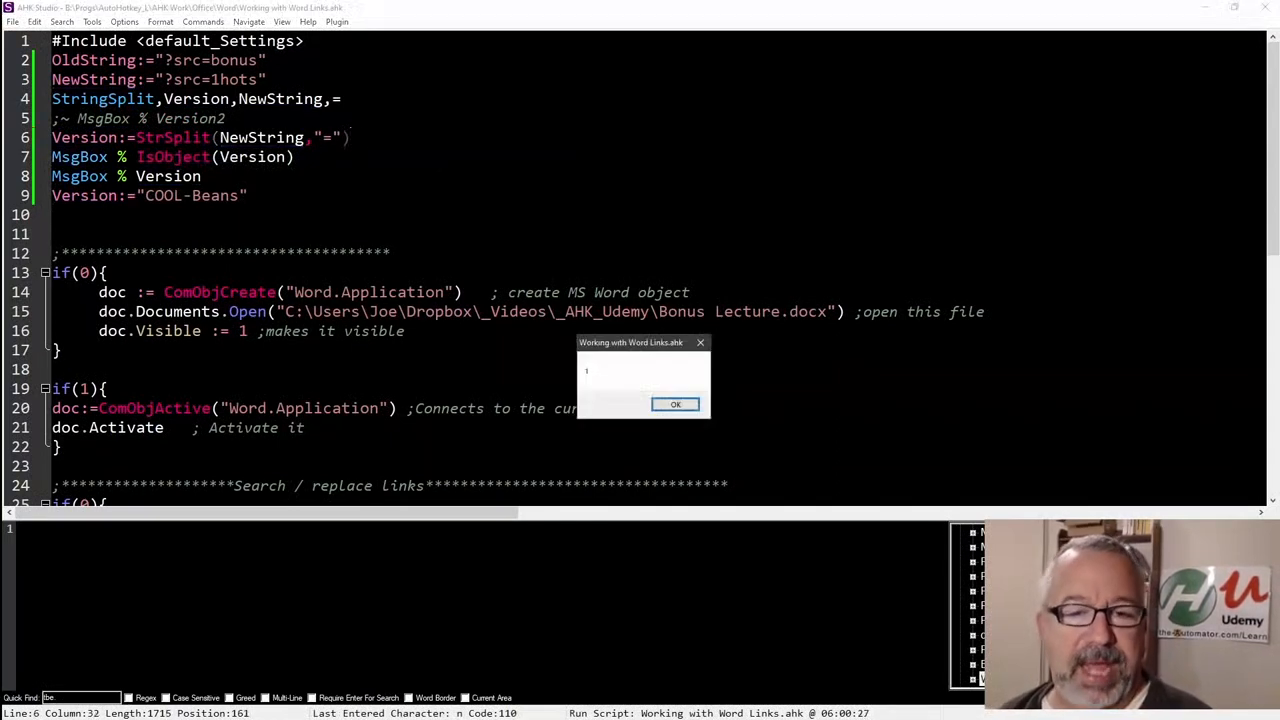
pyautogui.click(675, 404)
pyautogui.write('m(')
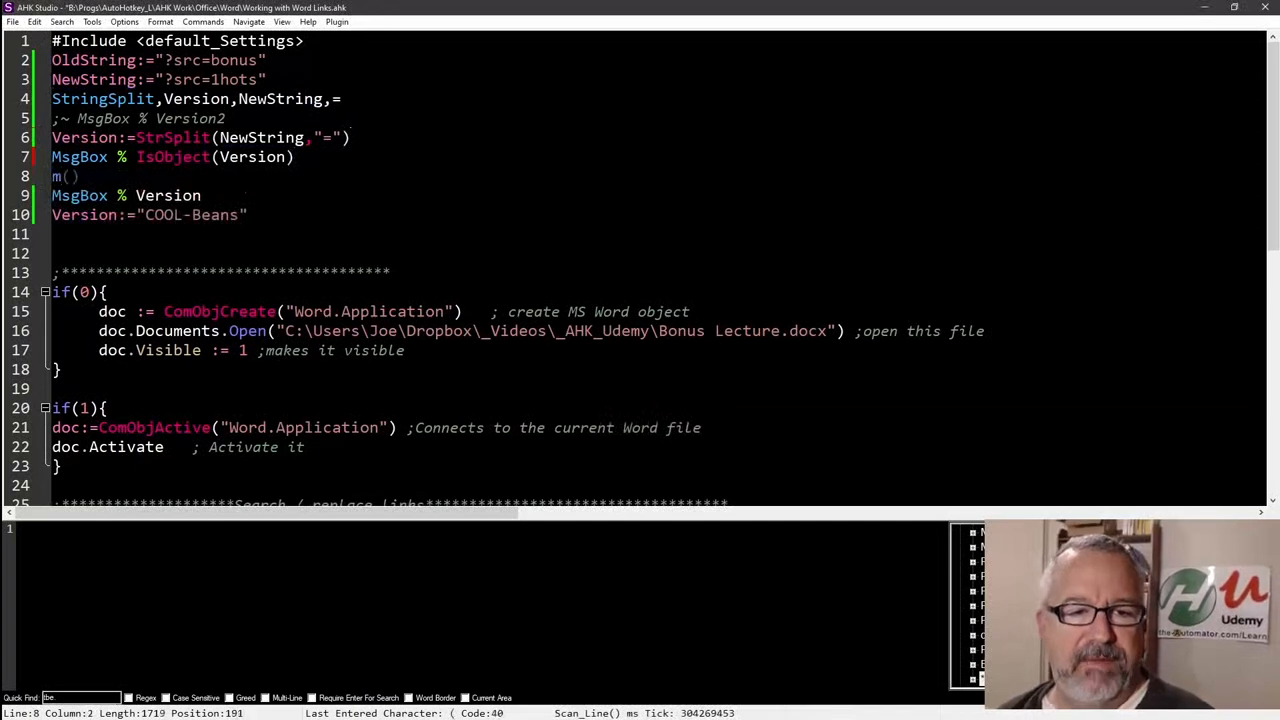
# - Comment out IsObject, run m(Version) listing ?src and 1hots, and restore .2
pyautogui.write('Version')
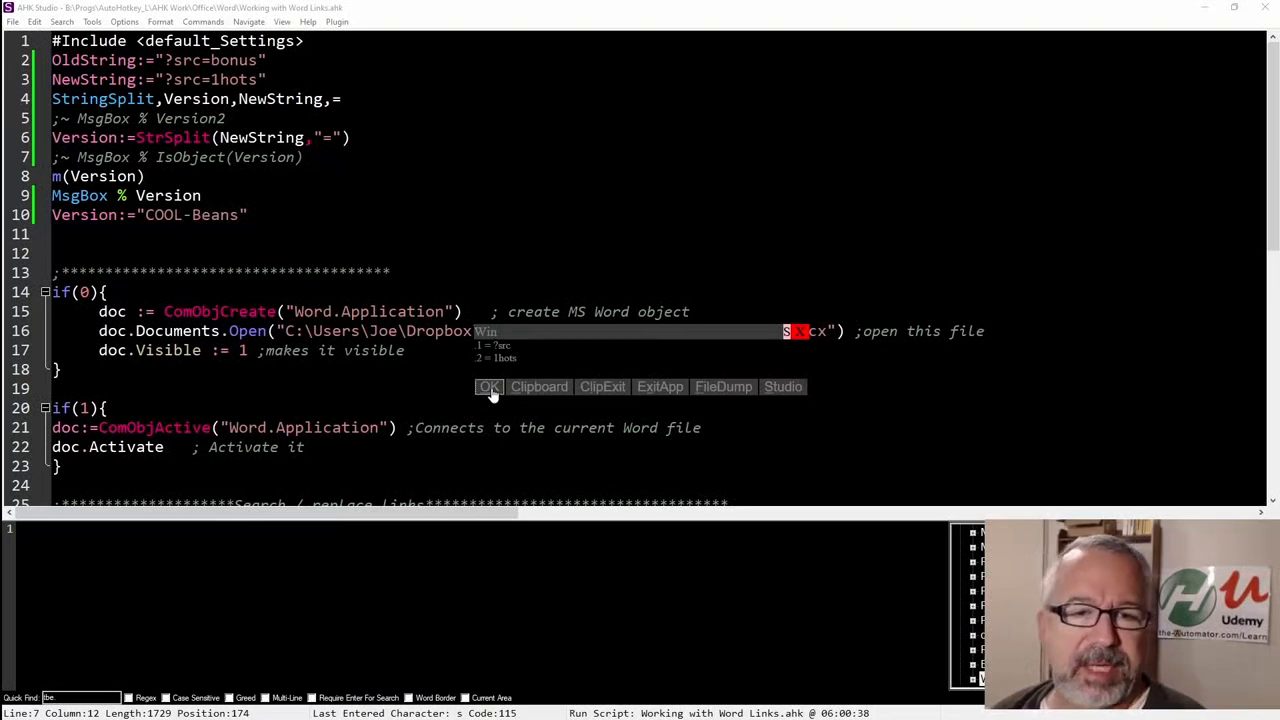
pyautogui.click(489, 386)
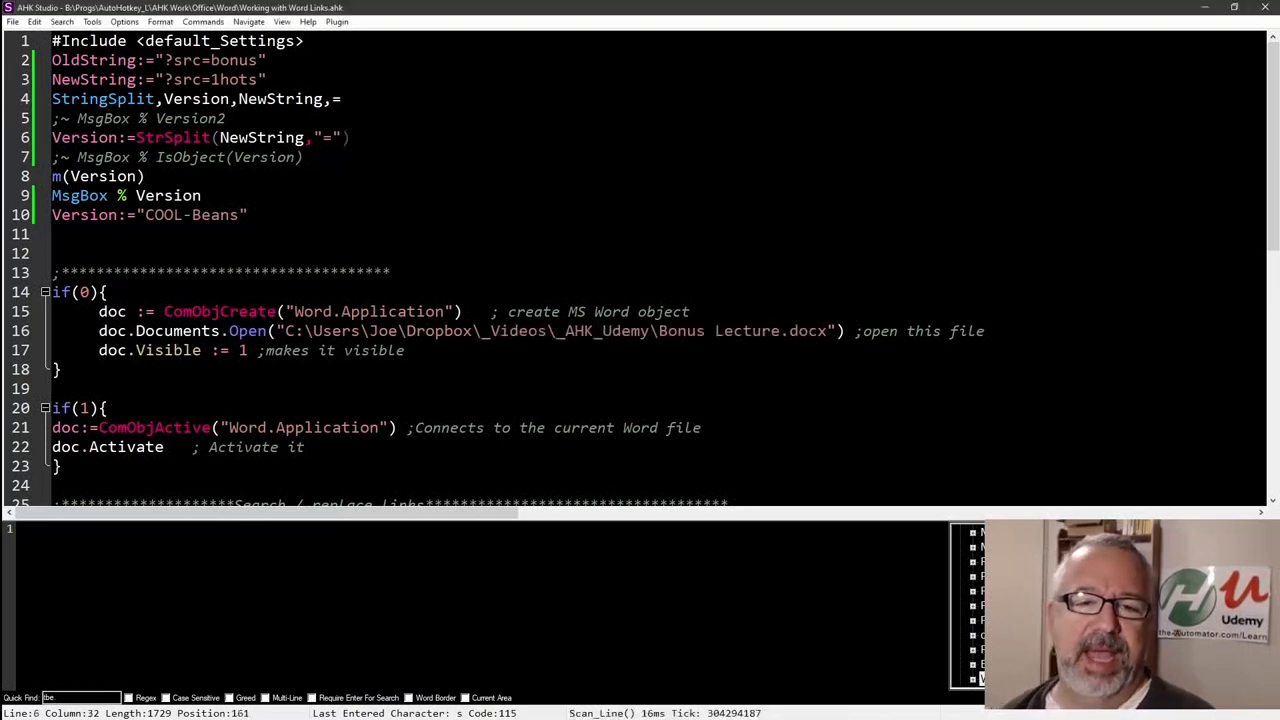
pyautogui.write('.2')
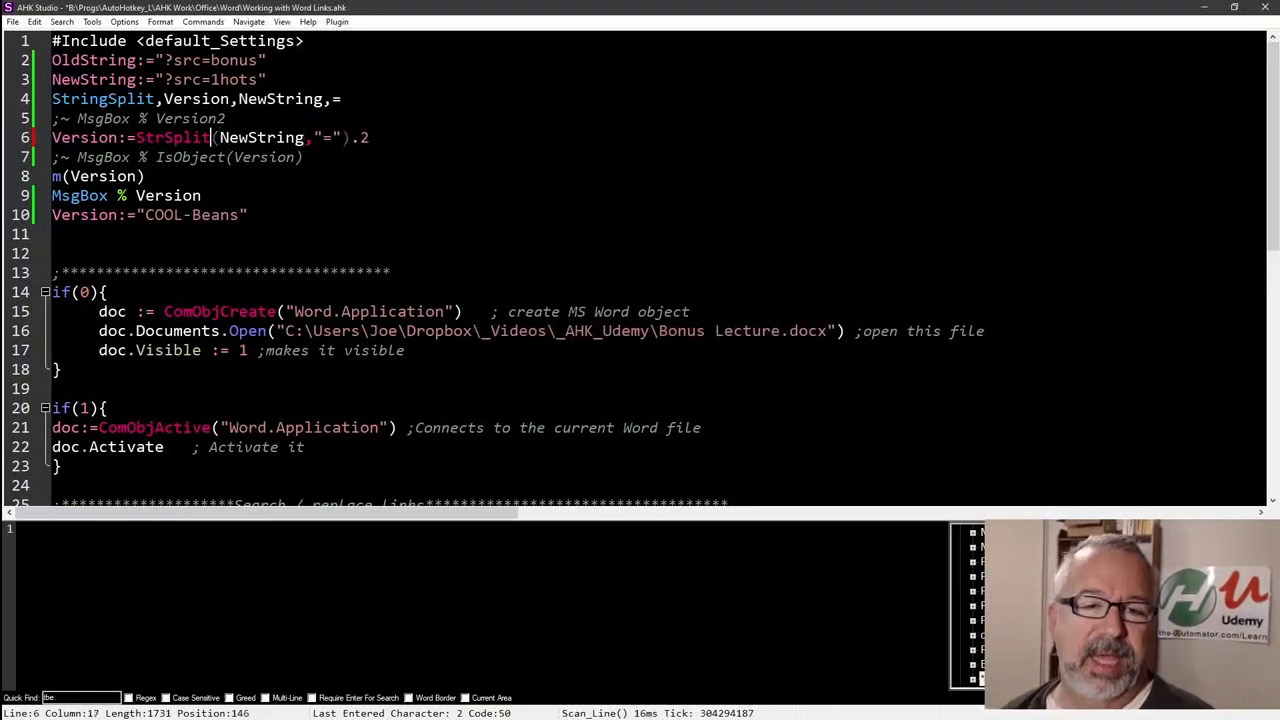
# - Rewrite line 6 as Version:="first: " StrSplit(NewString,"=").1 " and Second: " StrSplit(NewString,"=").2
pyautogui.write('"')
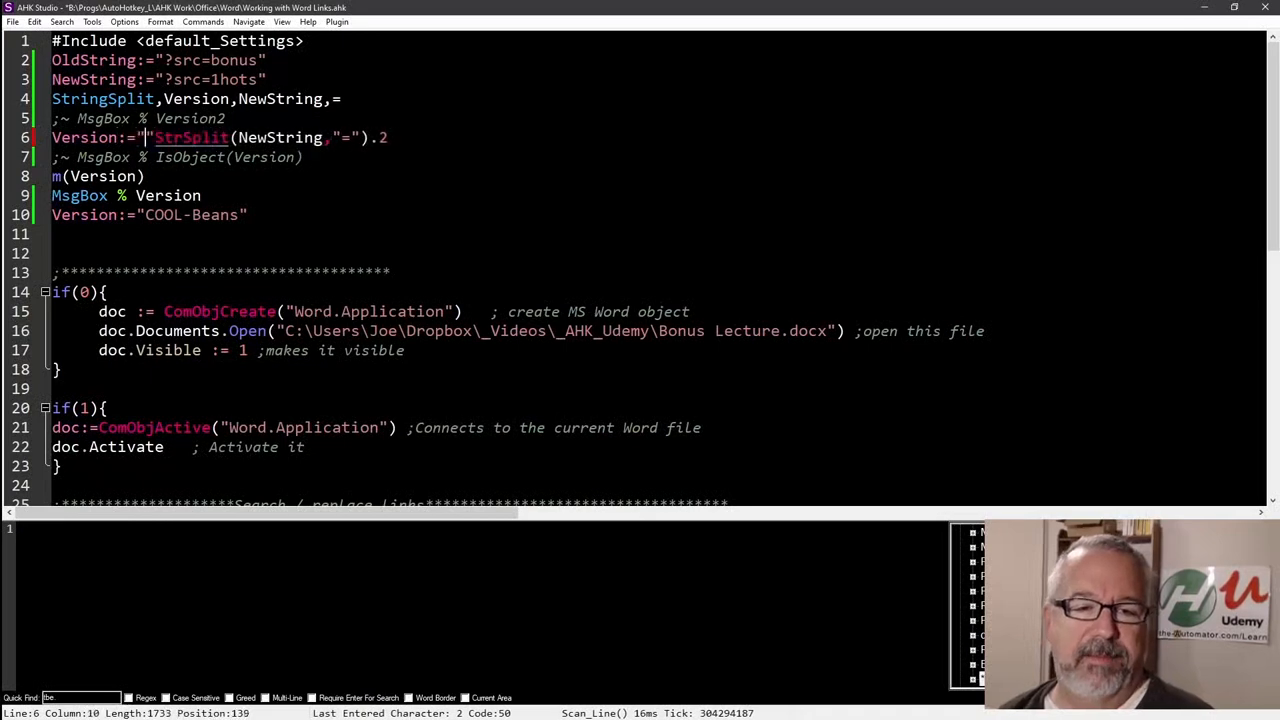
pyautogui.write('first:')
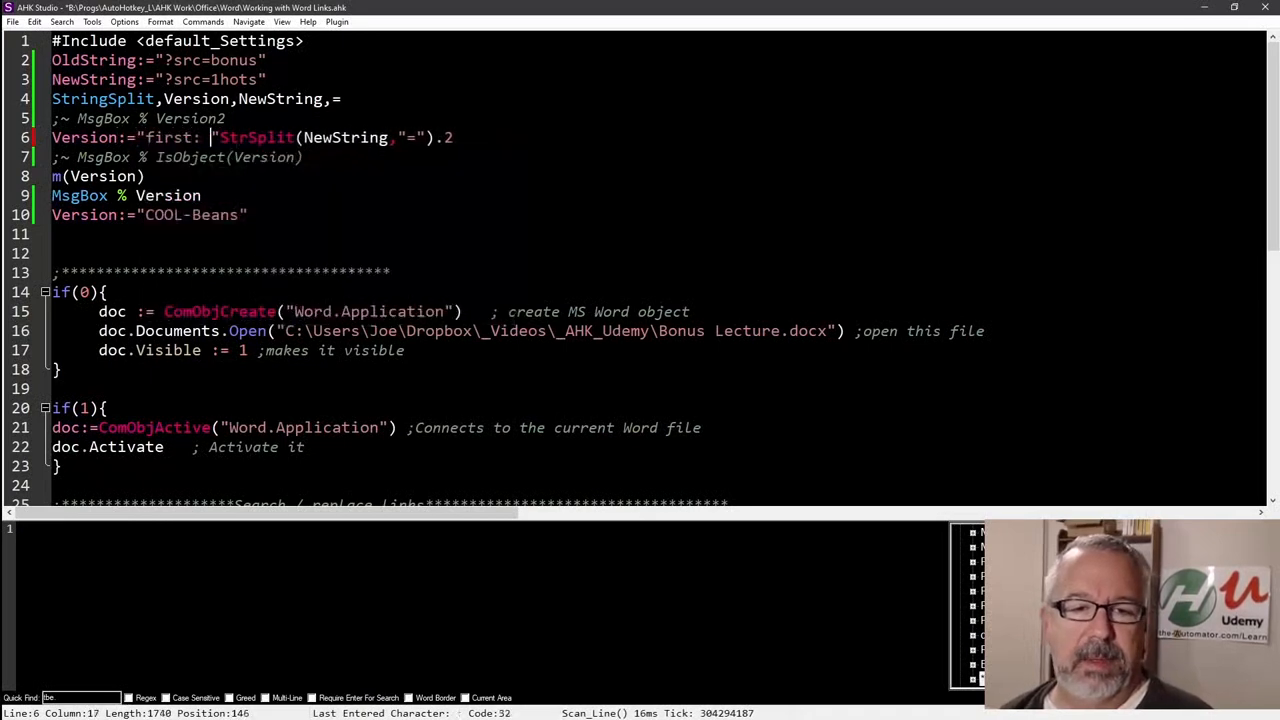
pyautogui.moveTo(218, 137); pyautogui.dragTo(455, 137)
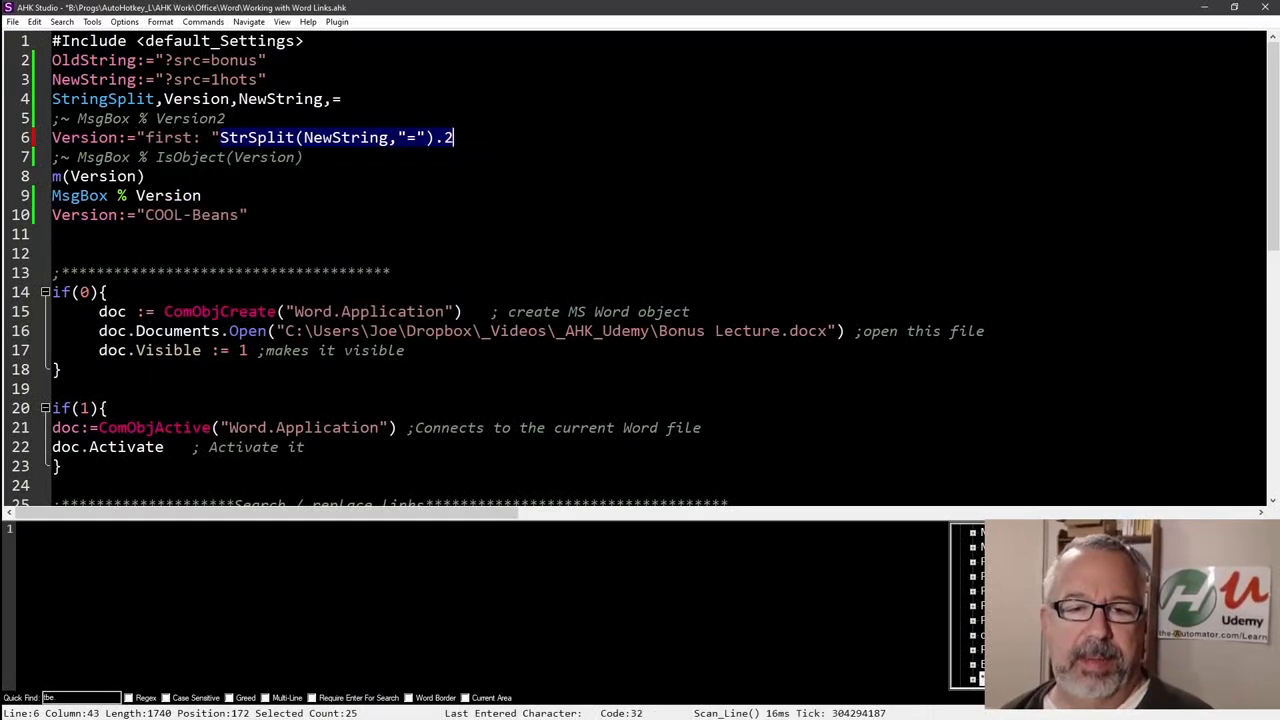
pyautogui.write('1')
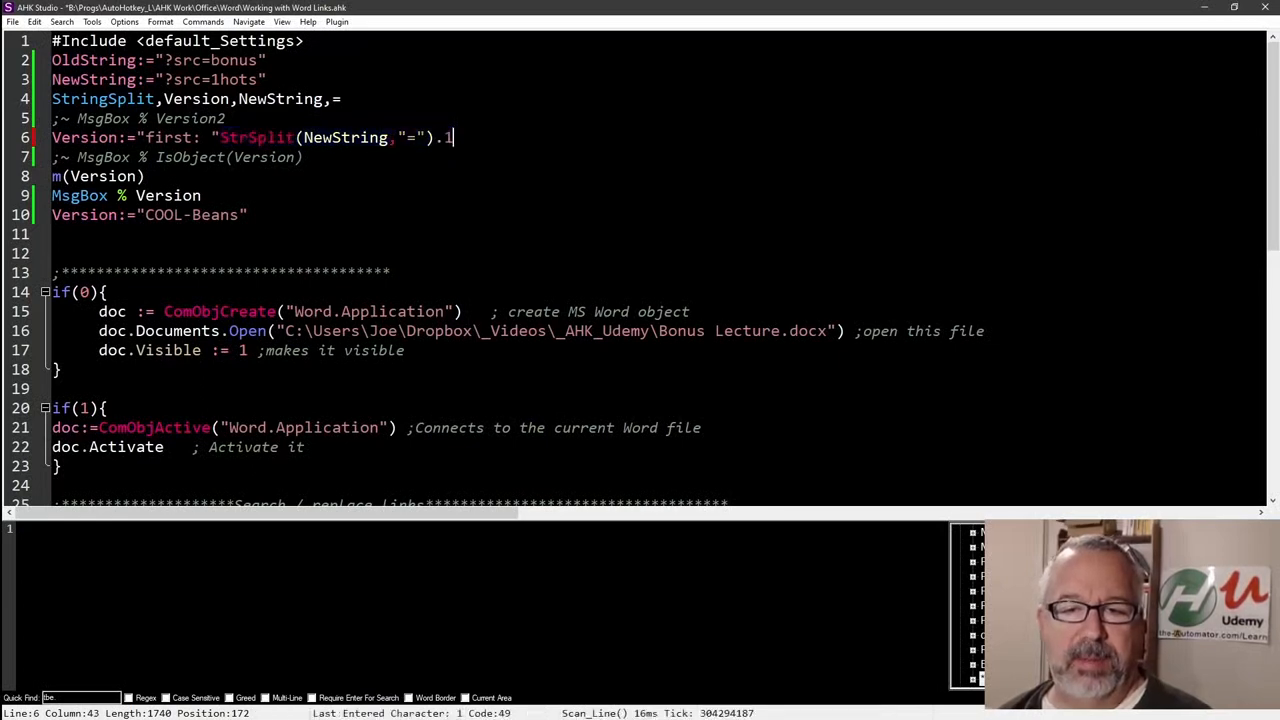
pyautogui.write('"a"')
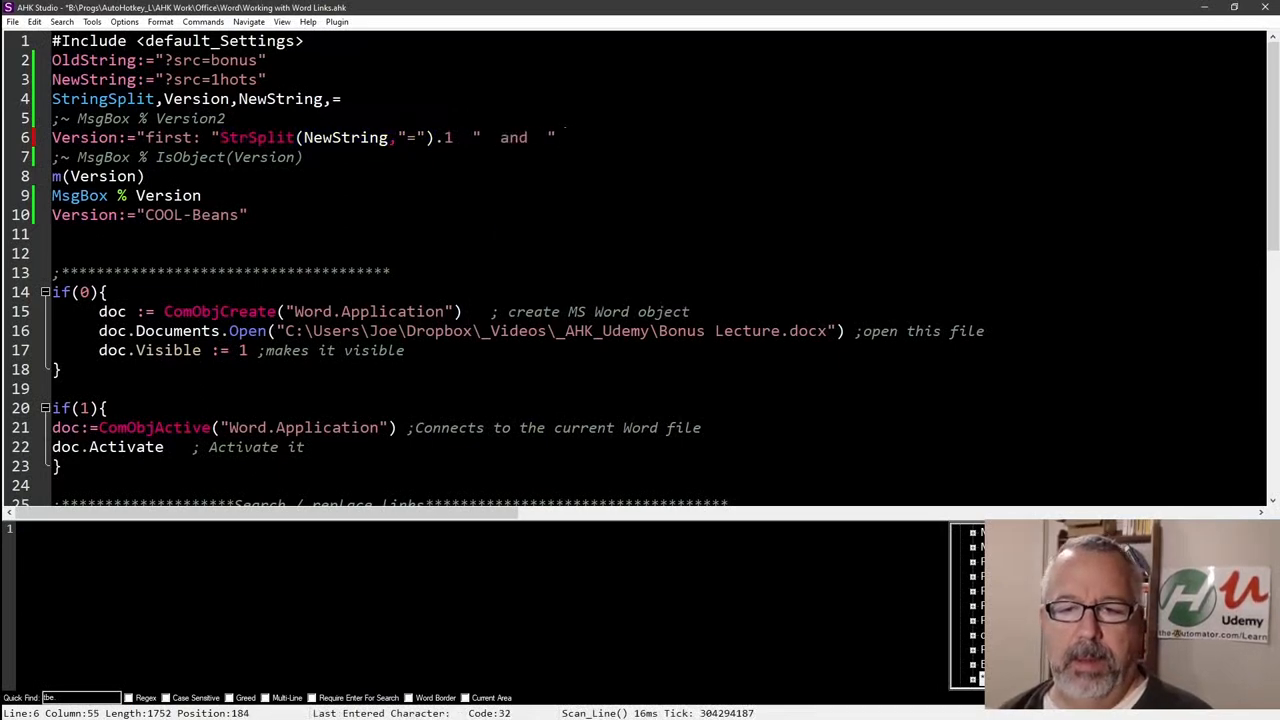
pyautogui.write('Se')
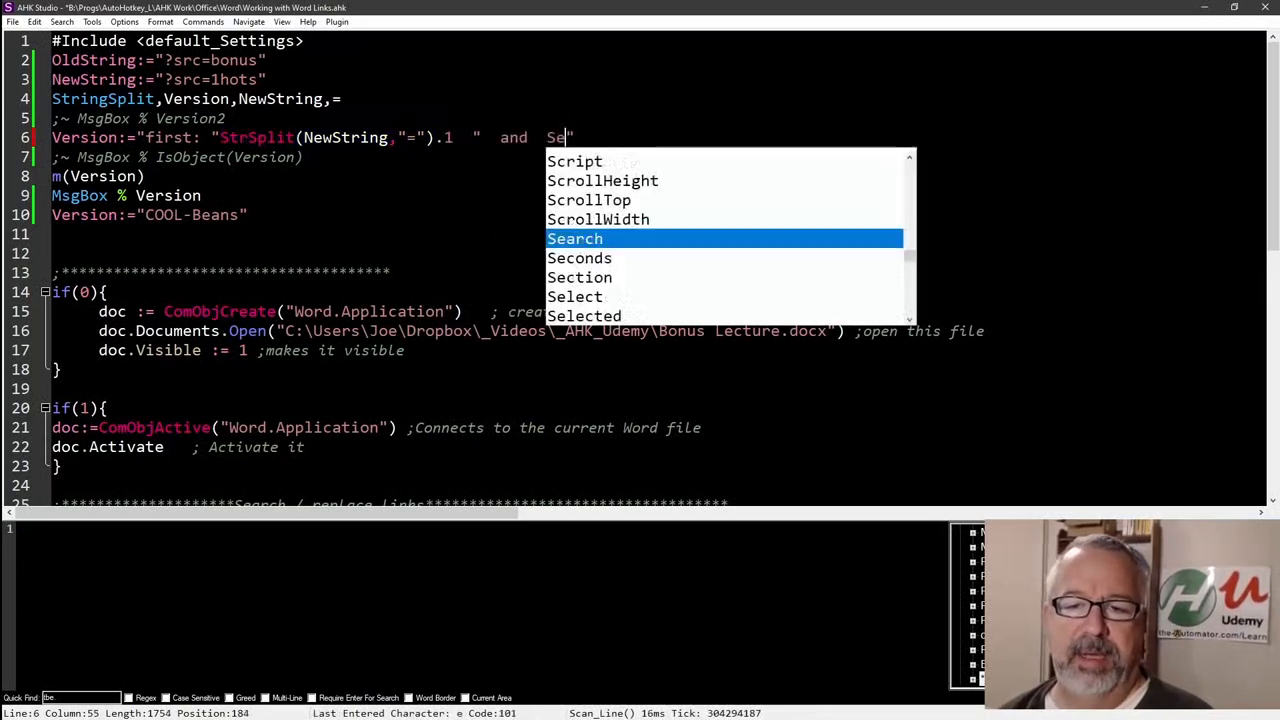
pyautogui.write('cond:"')
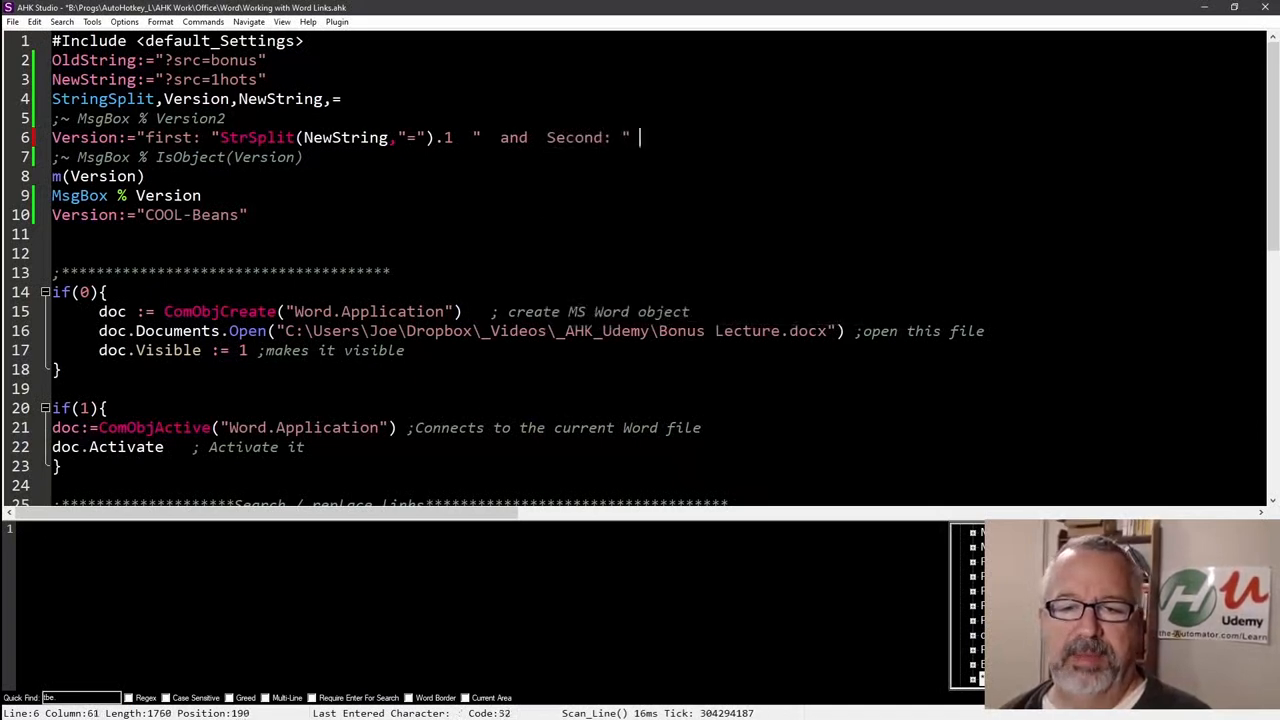
pyautogui.write('StrSplit(NewString,"=").2')
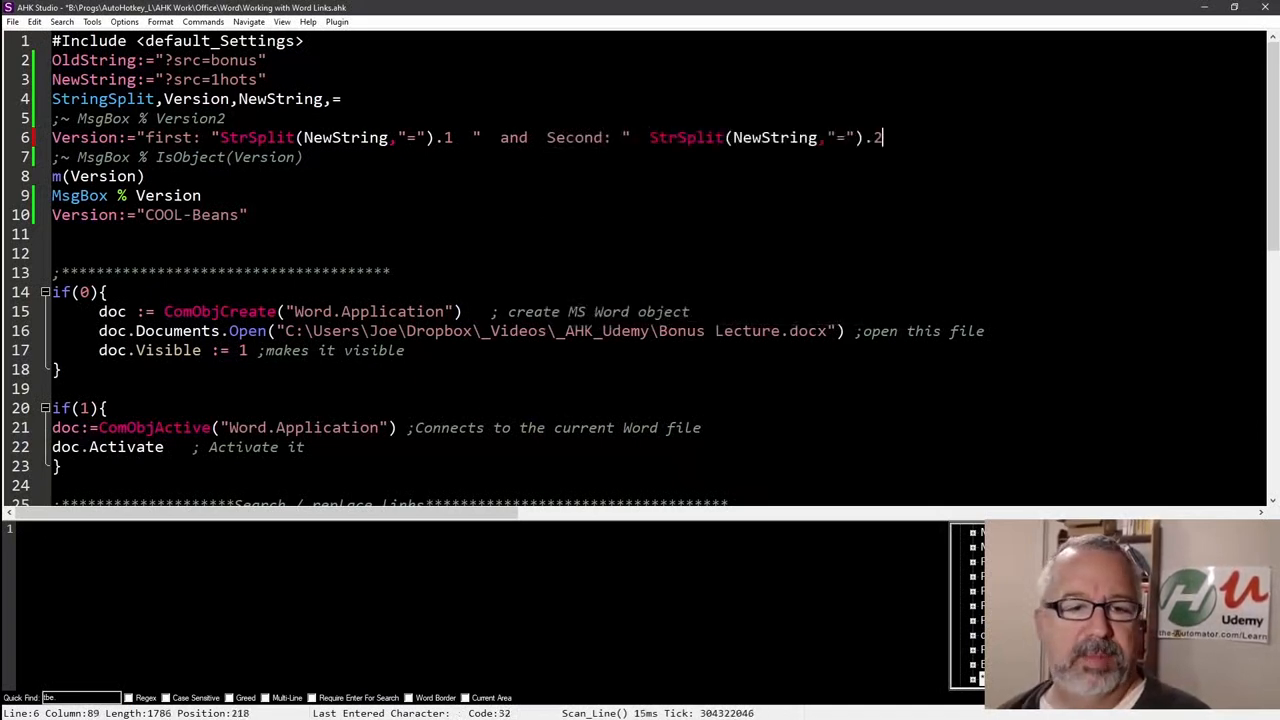